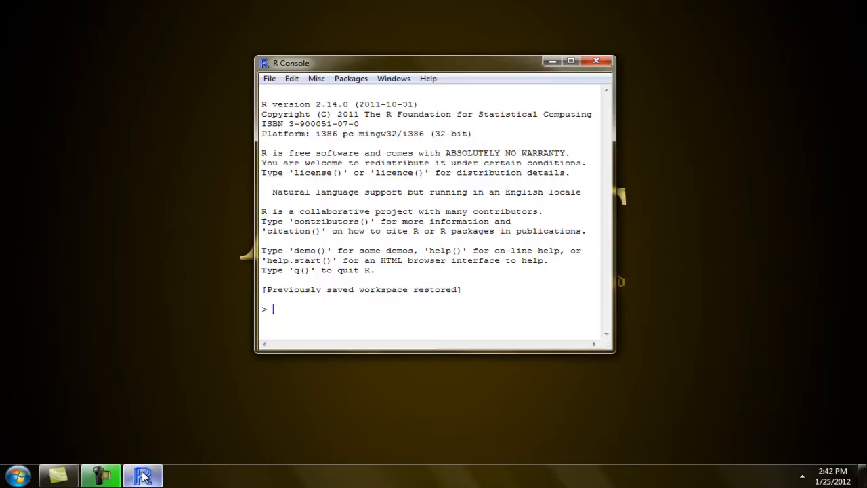
{"action": "mouse_move", "coordinate": [379, 395]}
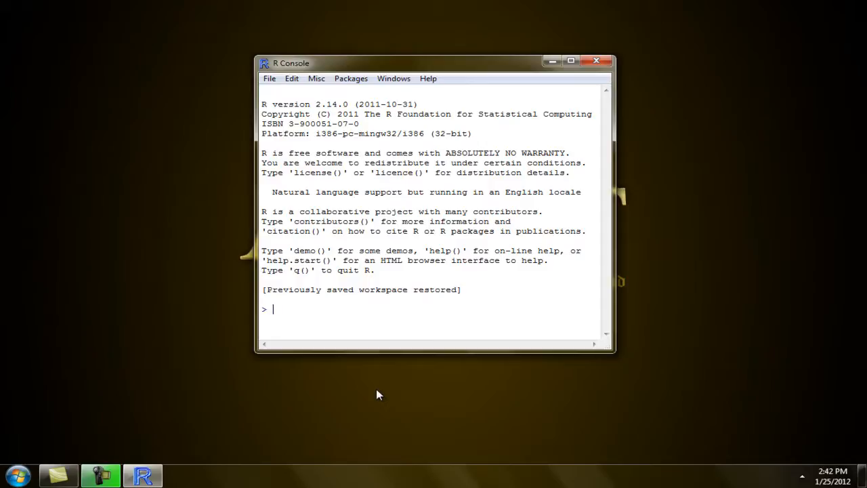
Step: Add comment lines #median(), #sd(), #var(), #cor() and #cov() below #mean()
{"action": "type", "text": "##"}
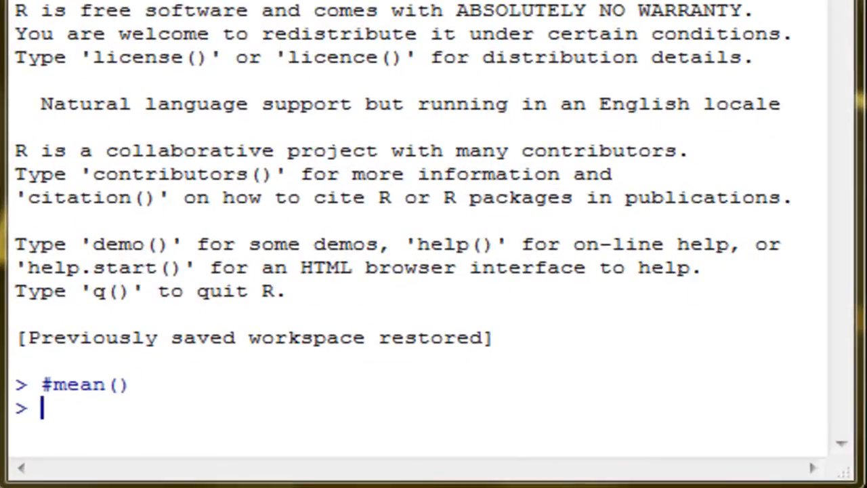
{"action": "type", "text": "#median("}
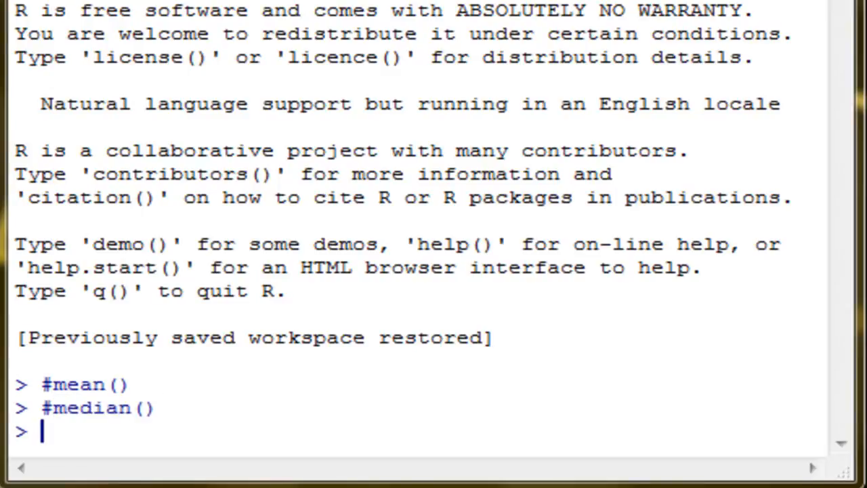
{"action": "type", "text": "s"}
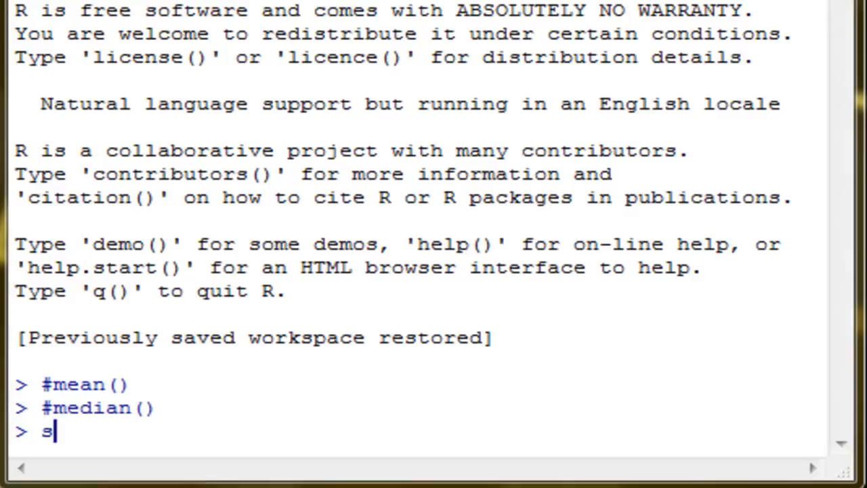
{"action": "type", "text": "#sd("}
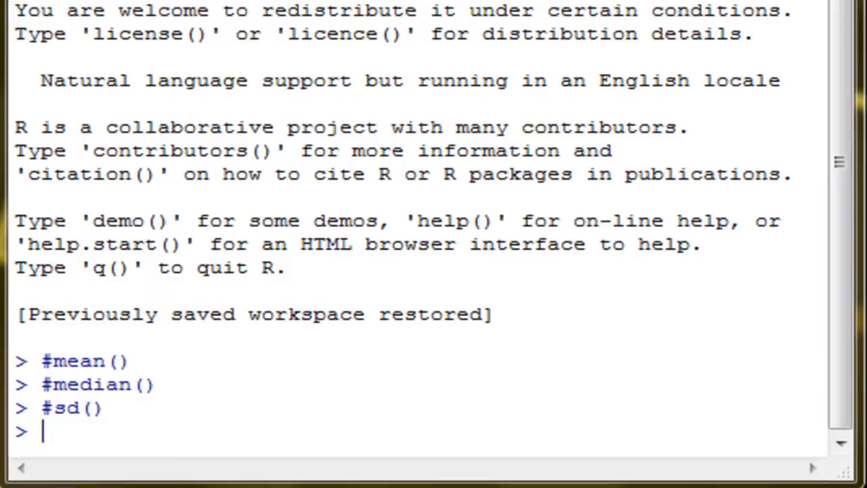
{"action": "type", "text": "#var("}
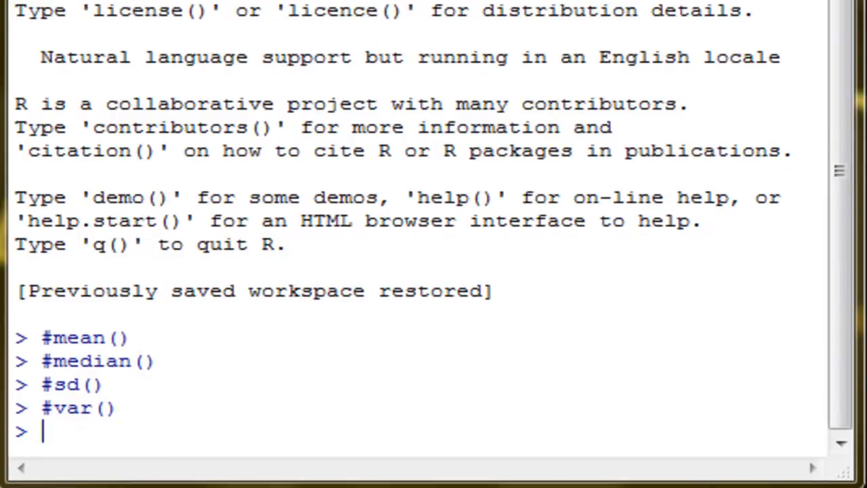
{"action": "type", "text": "#cor("}
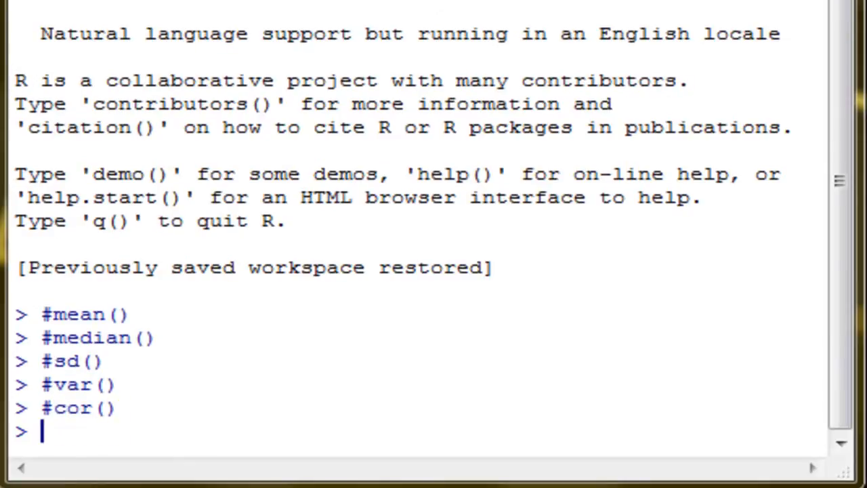
{"action": "type", "text": "#cov"}
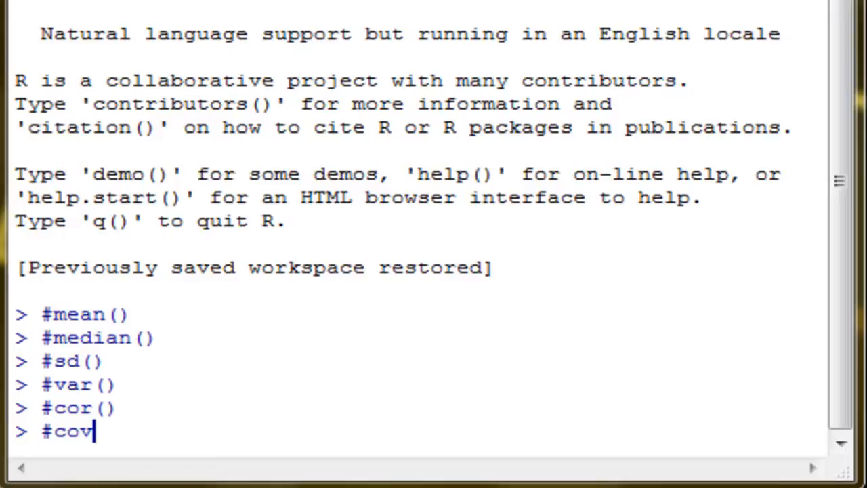
{"action": "type", "text": "()"}
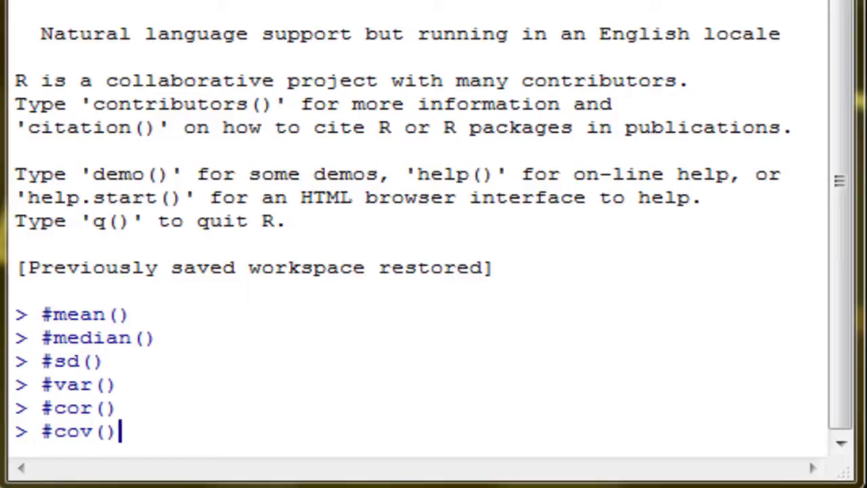
{"action": "key", "text": "Return"}
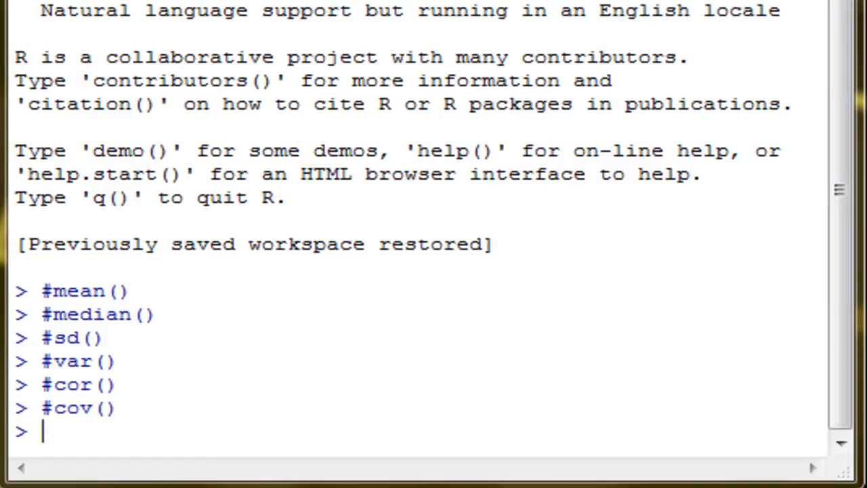
Step: Attempt x<-c(0,1,2,3,4,4,10,20,27), which returns a syntax error from the mistyped arrow
{"action": "type", "text": "x,-"}
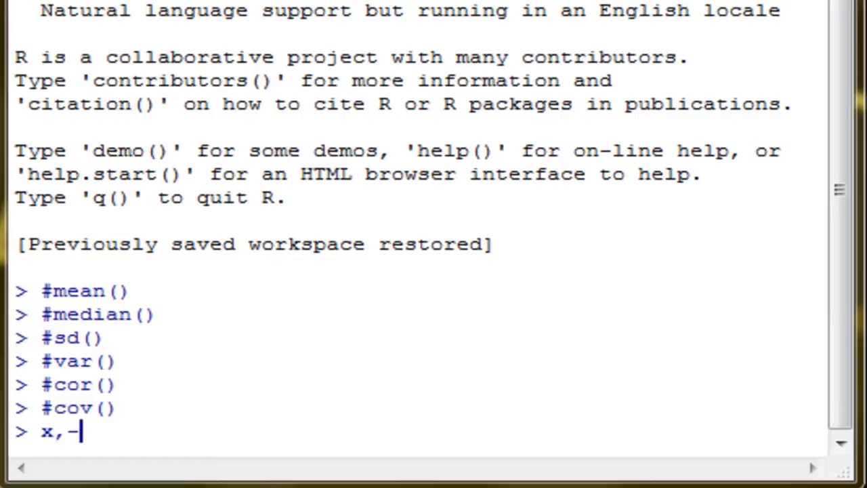
{"action": "type", "text": "c(0"}
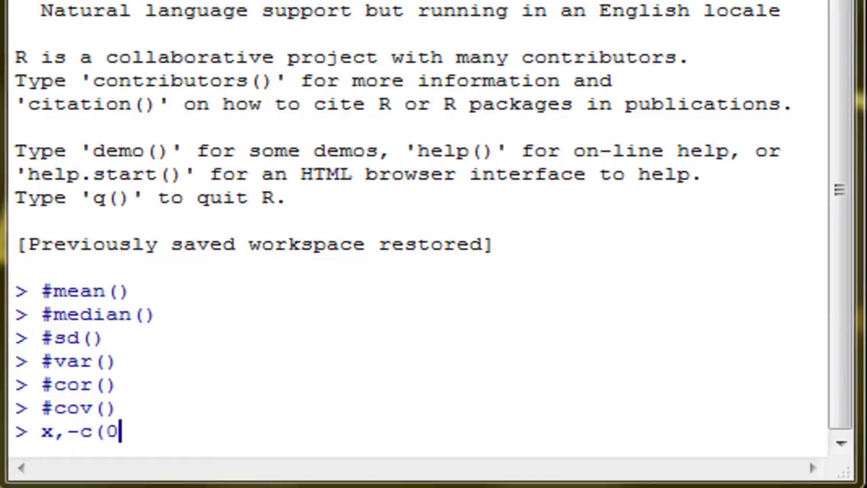
{"action": "type", "text": ",1,2"}
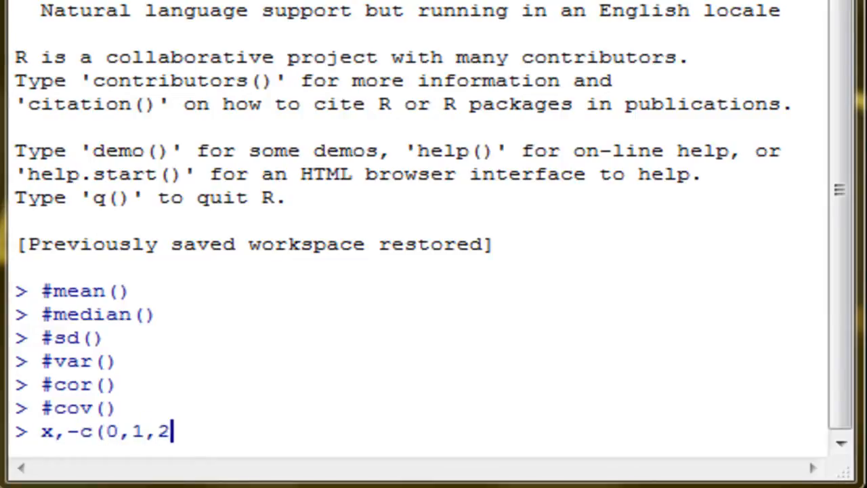
{"action": "type", "text": ",3,4,"}
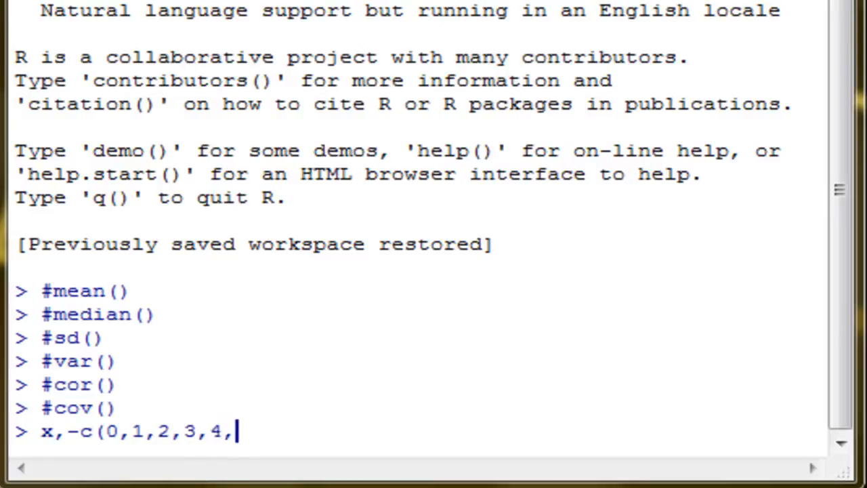
{"action": "type", "text": "410"}
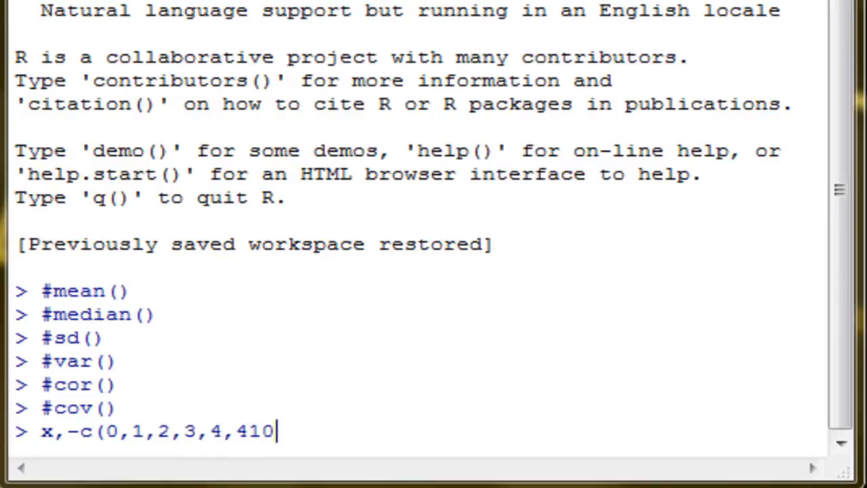
{"action": "type", "text": ","}
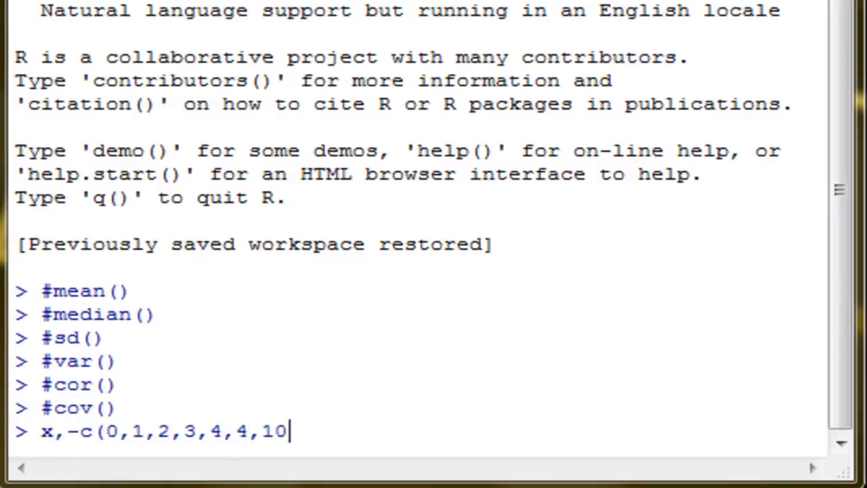
{"action": "type", "text": ",20,2"}
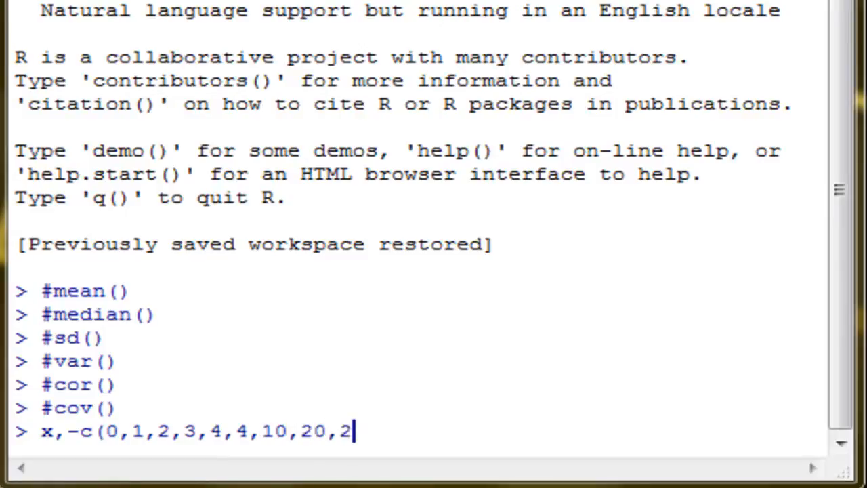
{"action": "type", "text": "7)"}
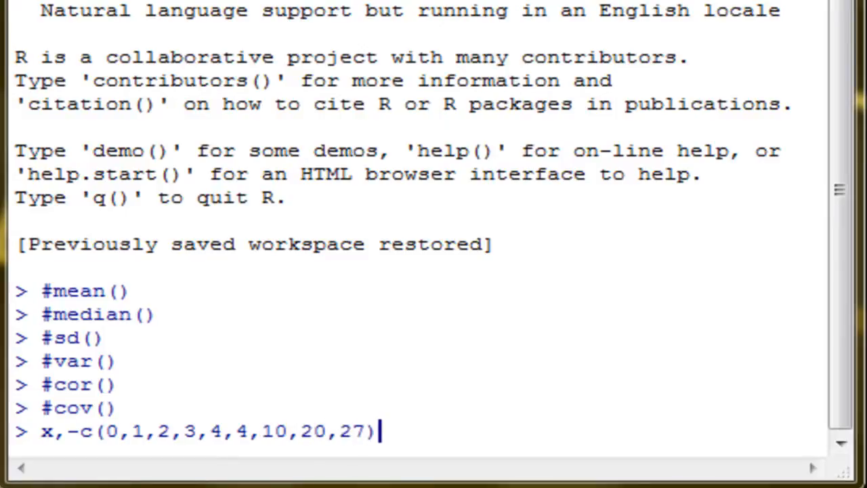
{"action": "key", "text": "Return"}
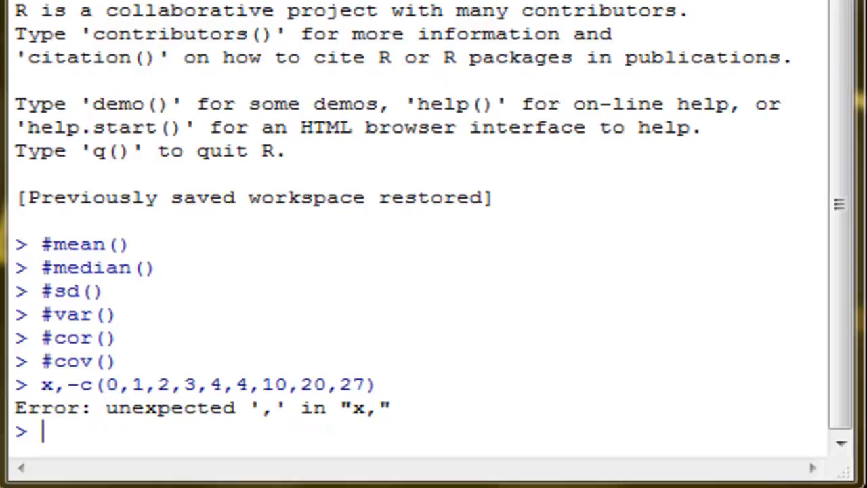
Step: Correct the recalled line's arrow to <- and store vector x
{"action": "type", "text": "x,-c(0,1,2,3,4,4,10,20,27"}
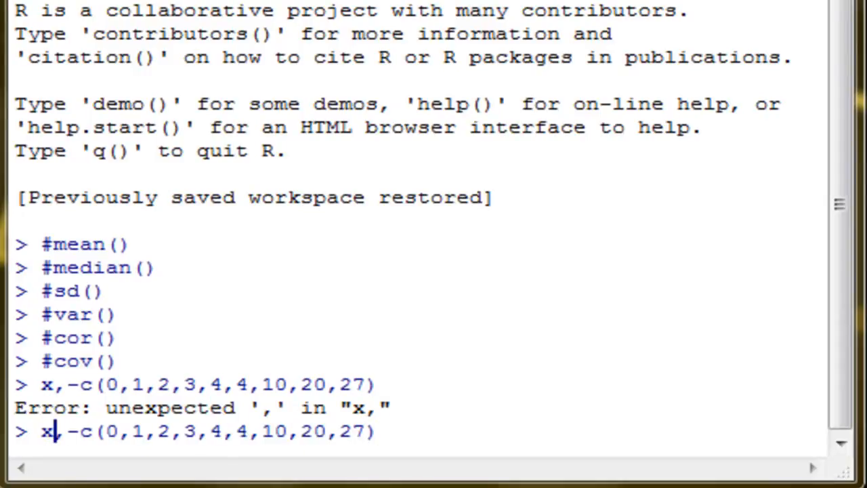
{"action": "type", "text": "<"}
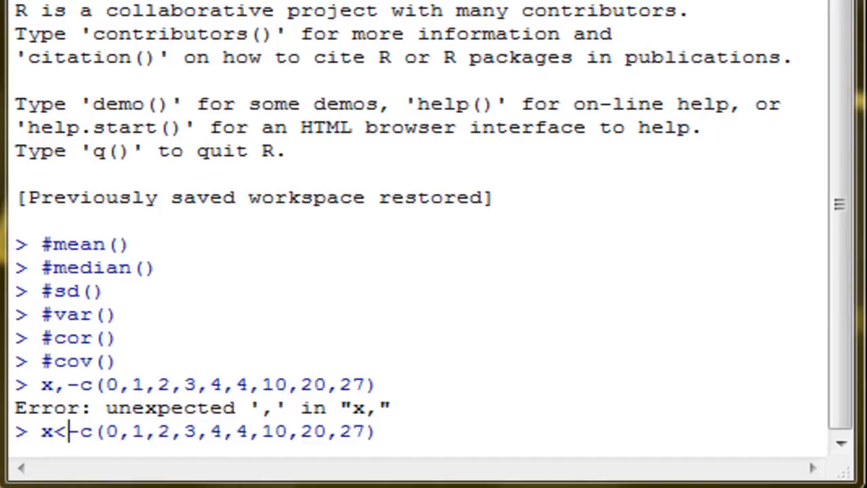
{"action": "key", "text": "Return"}
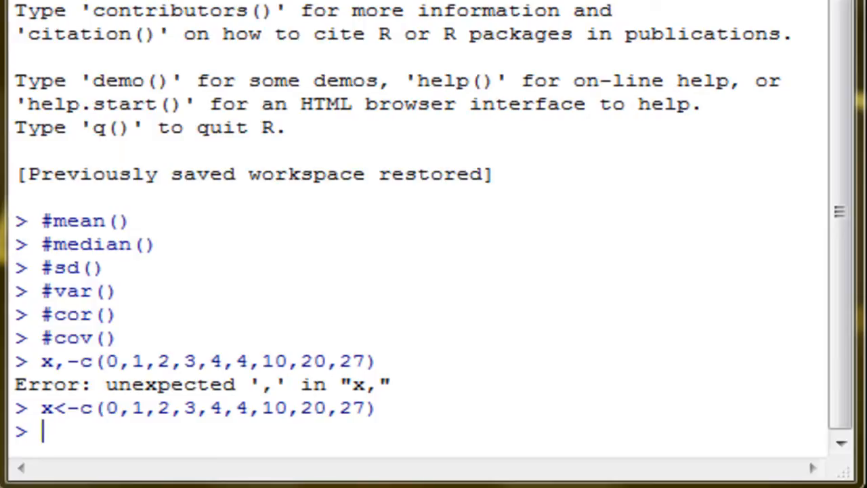
Step: Compute mean (7.888889), sd (9.453101), median (4) and var (89.36111) of x
{"action": "type", "text": "mean(x"}
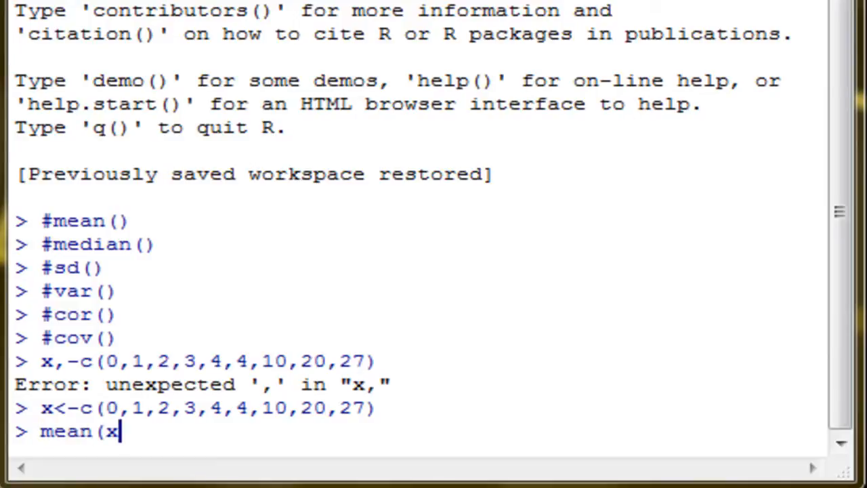
{"action": "key", "text": "Return"}
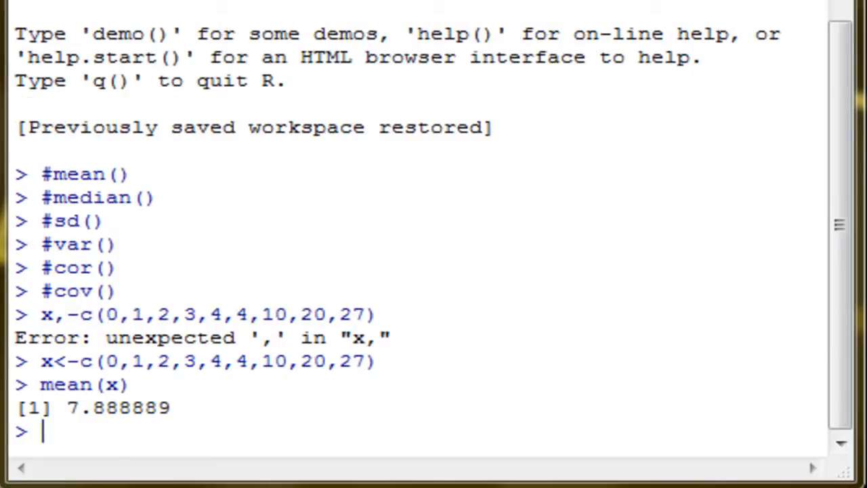
{"action": "type", "text": "sd(x"}
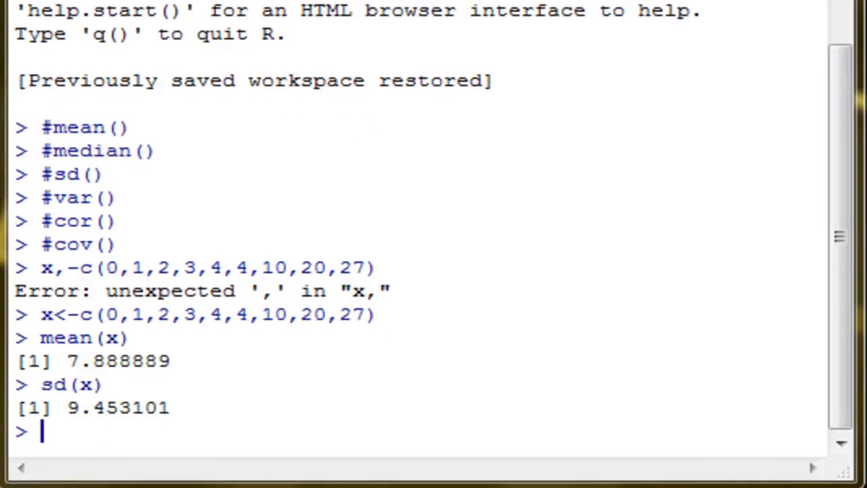
{"action": "type", "text": "med"}
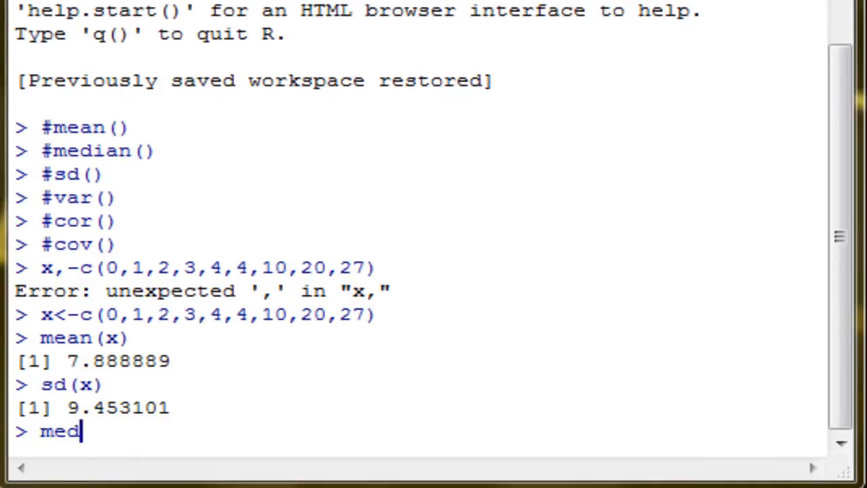
{"action": "key", "text": "Return"}
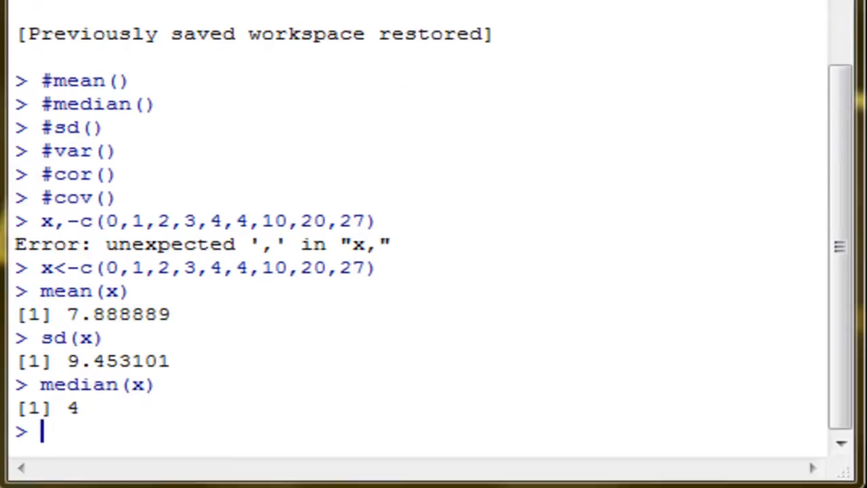
{"action": "type", "text": "var(x"}
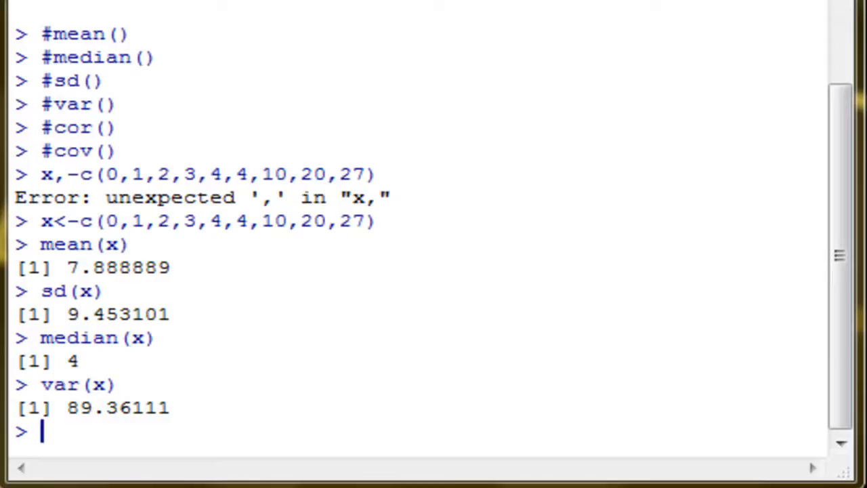
Step: Assign y<-c(1,6,3,2,8,10,13,5,9) at the prompt
{"action": "type", "text": "y<"}
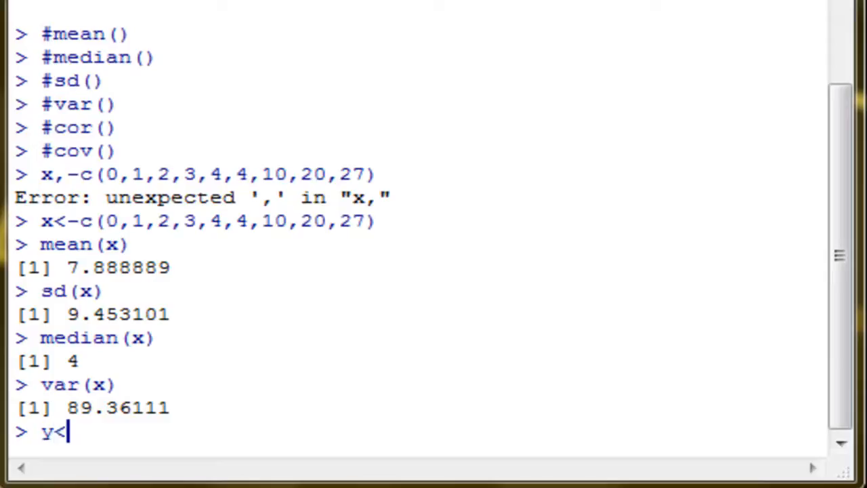
{"action": "type", "text": "-c"}
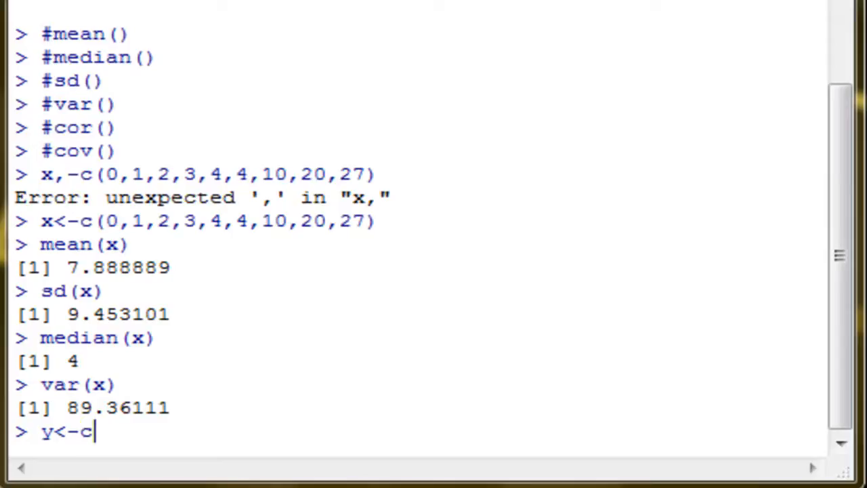
{"action": "type", "text": "("}
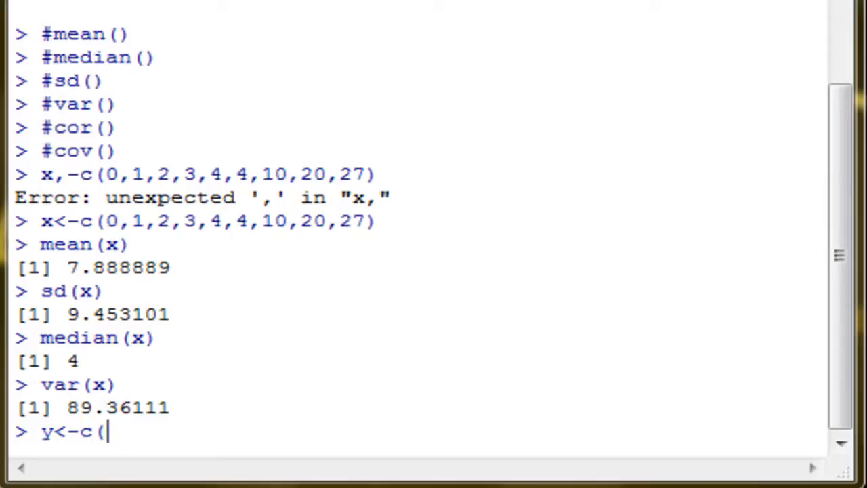
{"action": "type", "text": "1,6"}
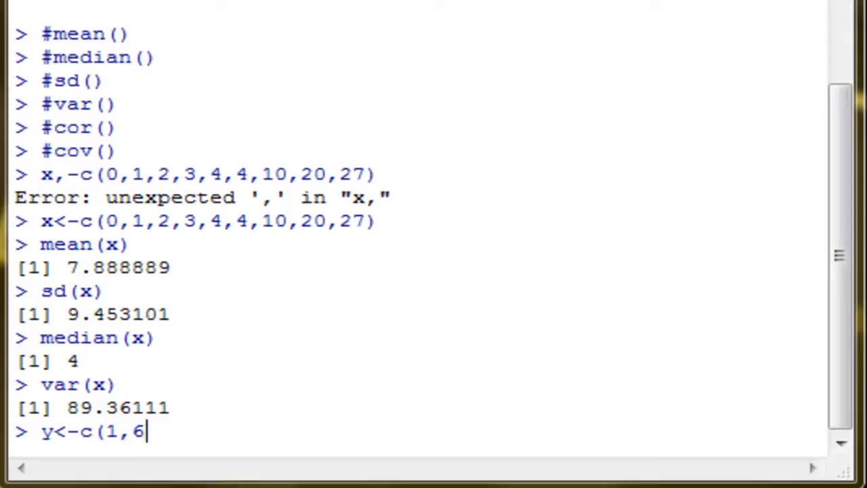
{"action": "type", "text": ",3,2,8"}
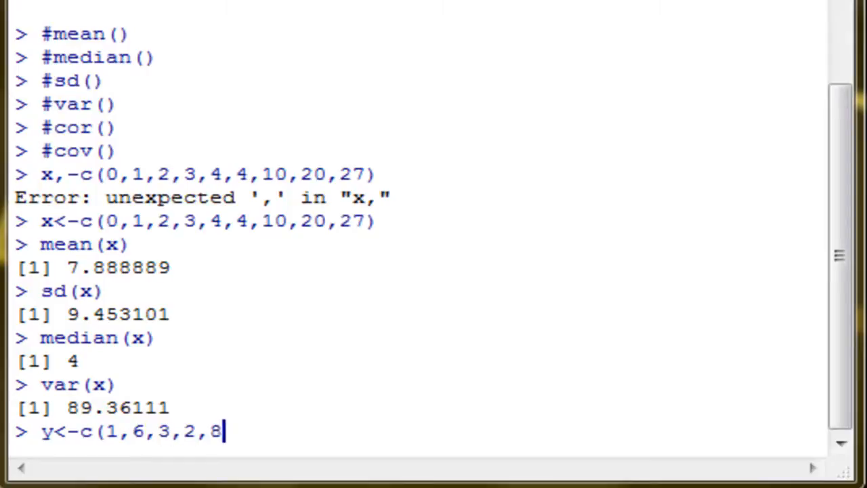
{"action": "type", "text": ",10,13,"}
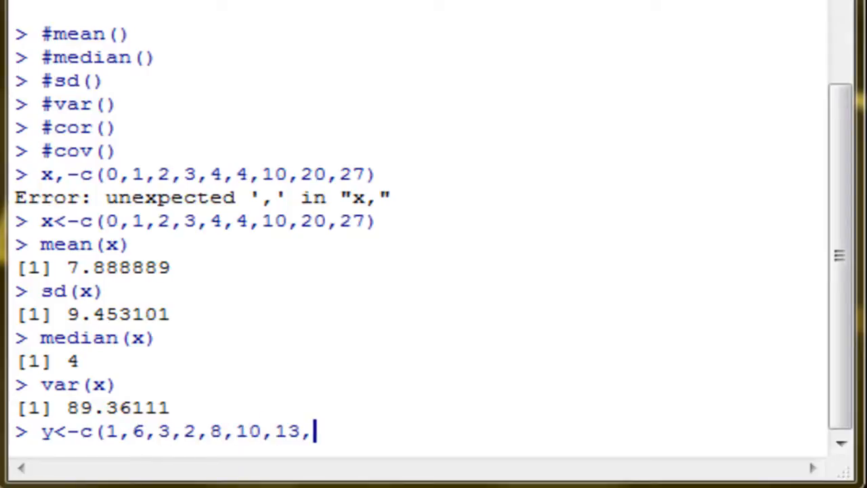
{"action": "type", "text": "5,9"}
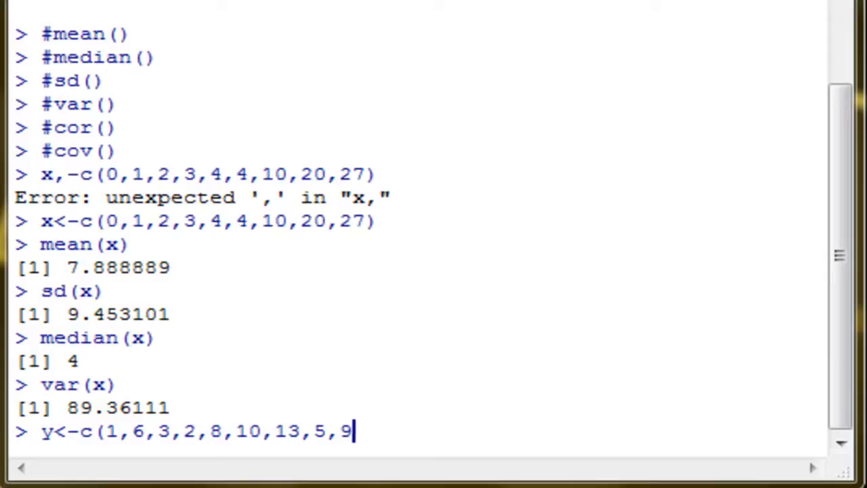
{"action": "type", "text": ")"}
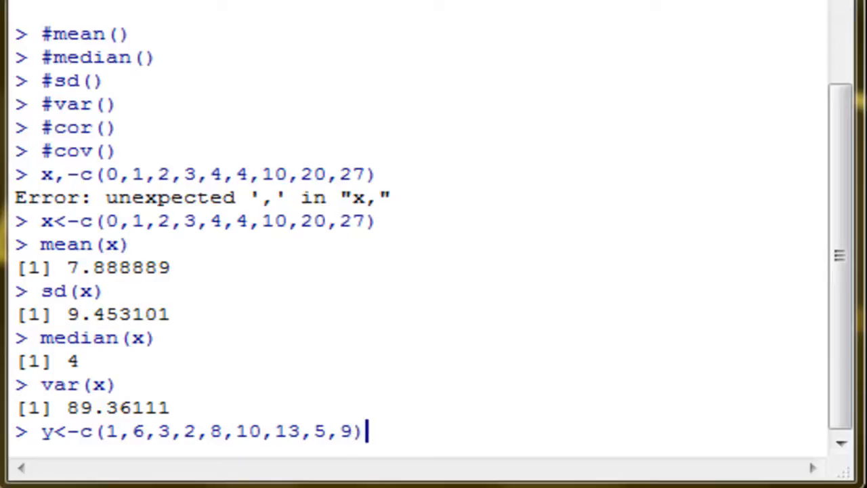
{"action": "key", "text": "Return"}
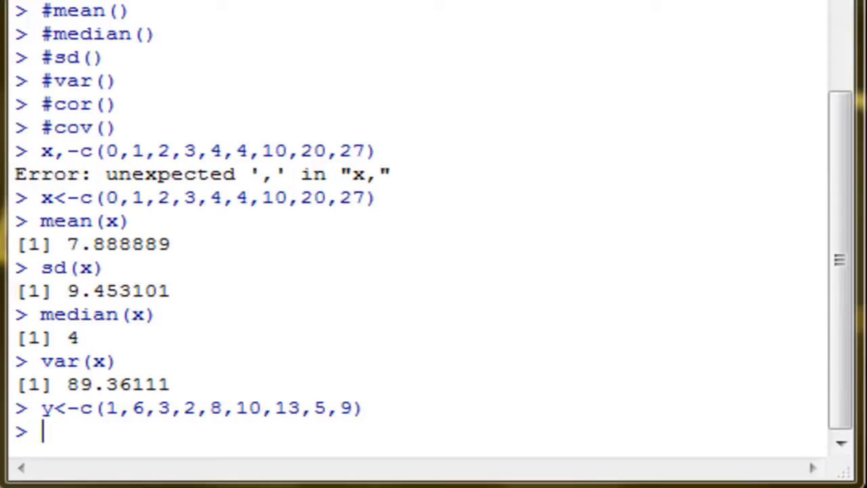
Step: Compute cov(x,y) = 14.16667 and cor(x,y) = 0.3746566
{"action": "type", "text": "cov(x,y"}
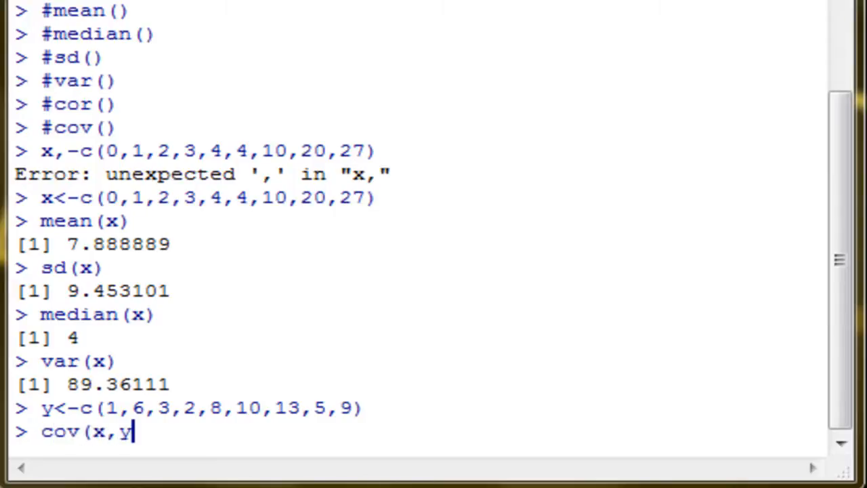
{"action": "key", "text": "Return"}
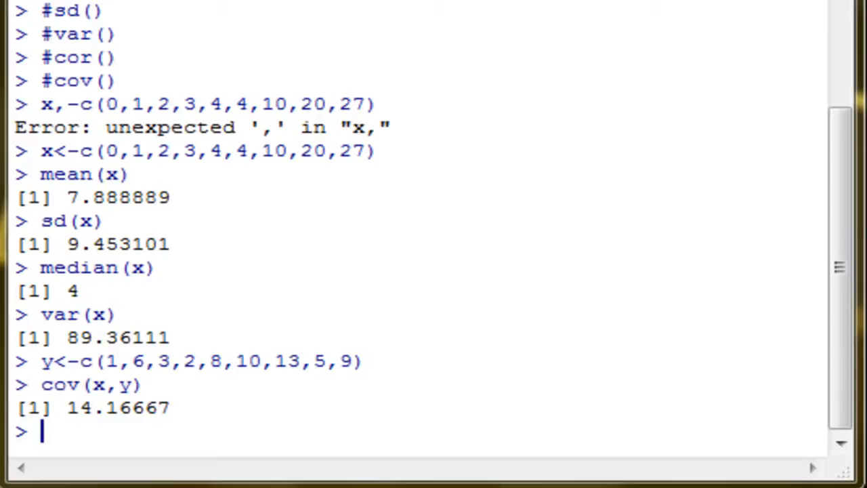
{"action": "type", "text": "co("}
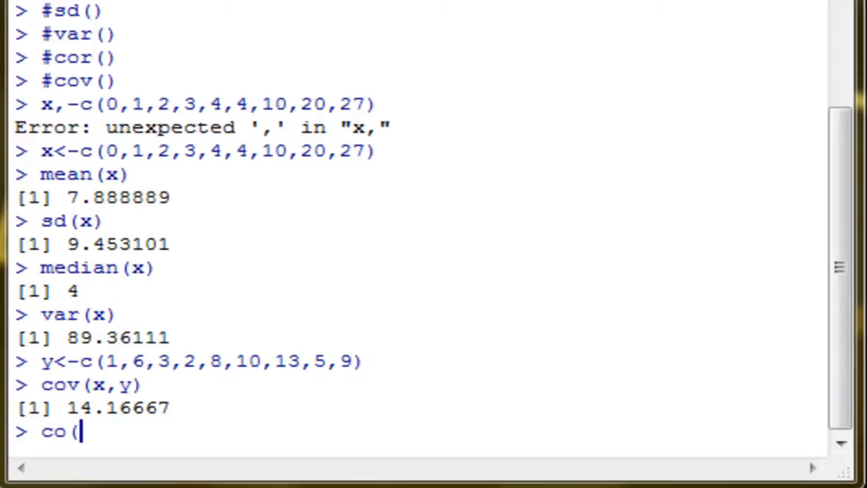
{"action": "type", "text": "r"}
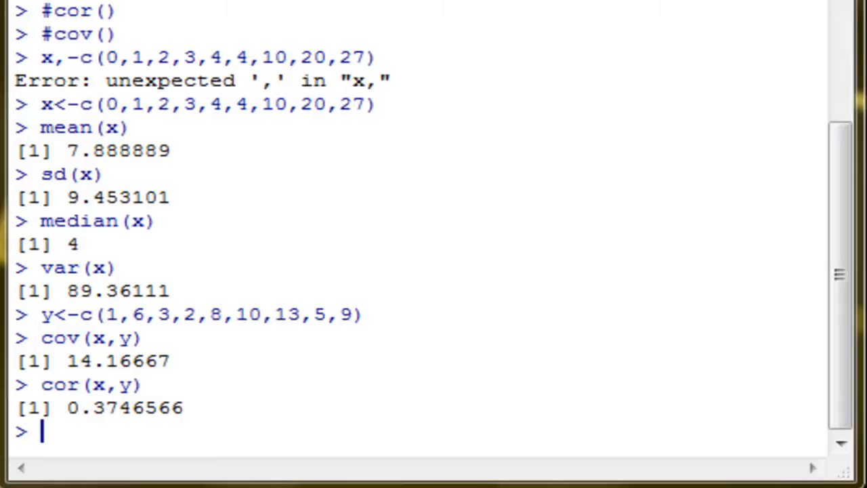
{"action": "type", "text": "median(x)"}
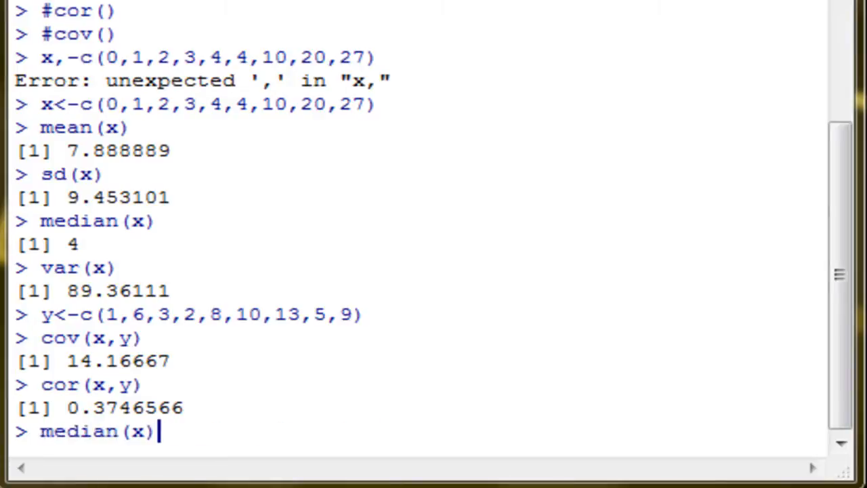
Step: Redefine x as c(0,1,2,3,4,4,10,20,NA) and confirm mean(x) returns NA
{"action": "type", "text": "x<-c(0,1,2,3,4,4,10,20,27)"}
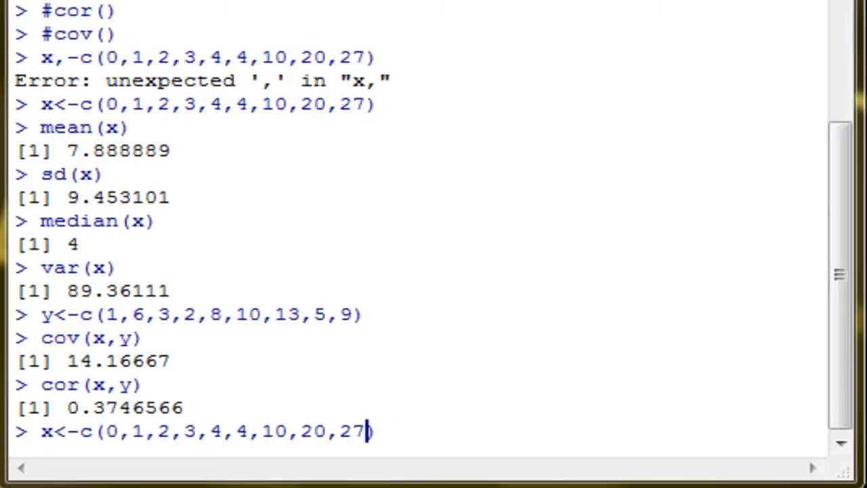
{"action": "type", "text": "NA"}
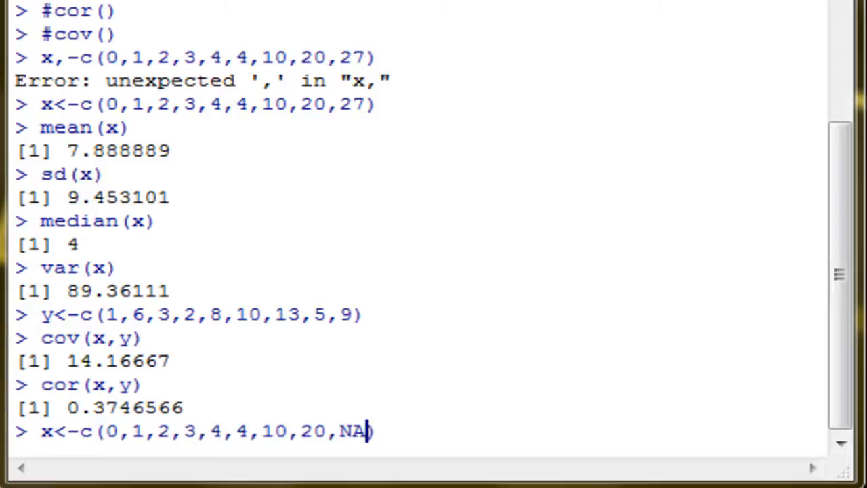
{"action": "mouse_move", "coordinate": [363, 447]}
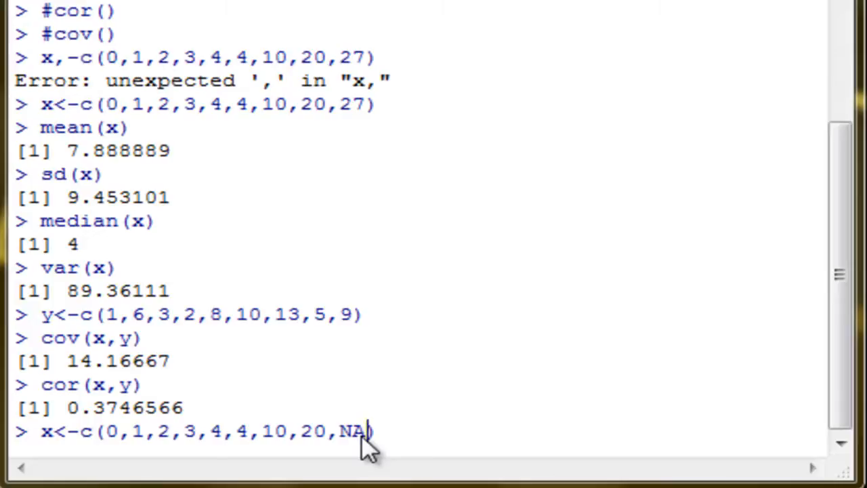
{"action": "mouse_move", "coordinate": [396, 440]}
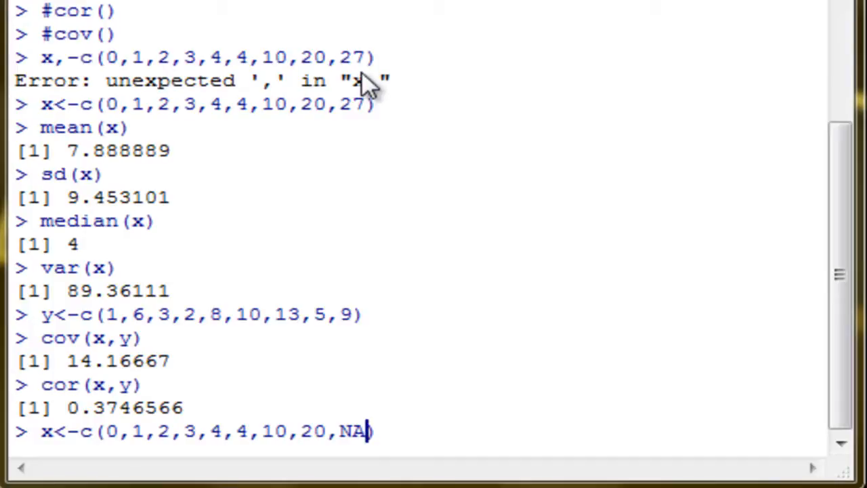
{"action": "mouse_move", "coordinate": [379, 450]}
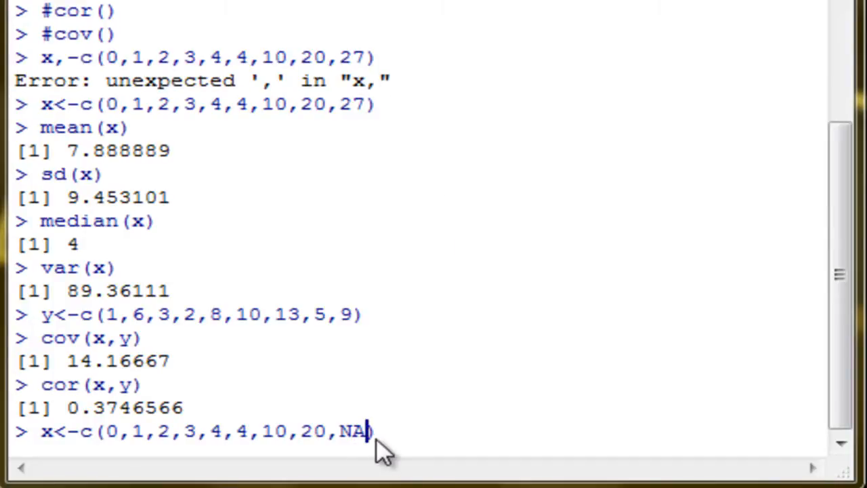
{"action": "mouse_move", "coordinate": [369, 450]}
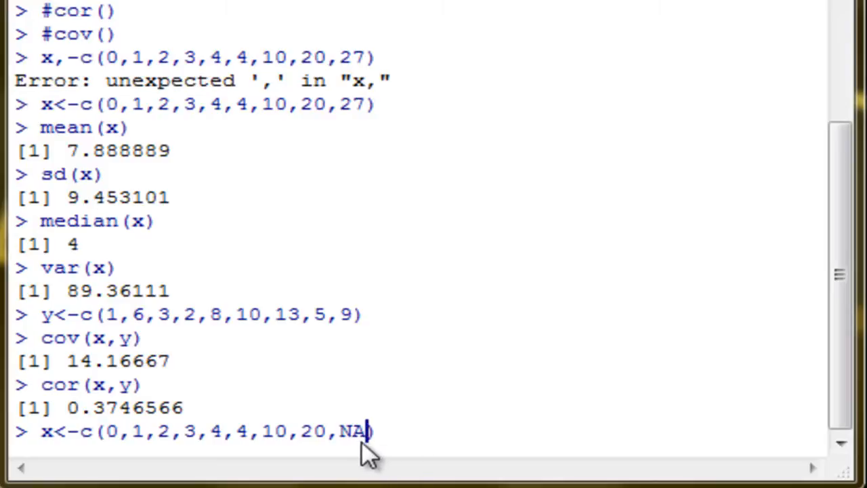
{"action": "key", "text": "Return"}
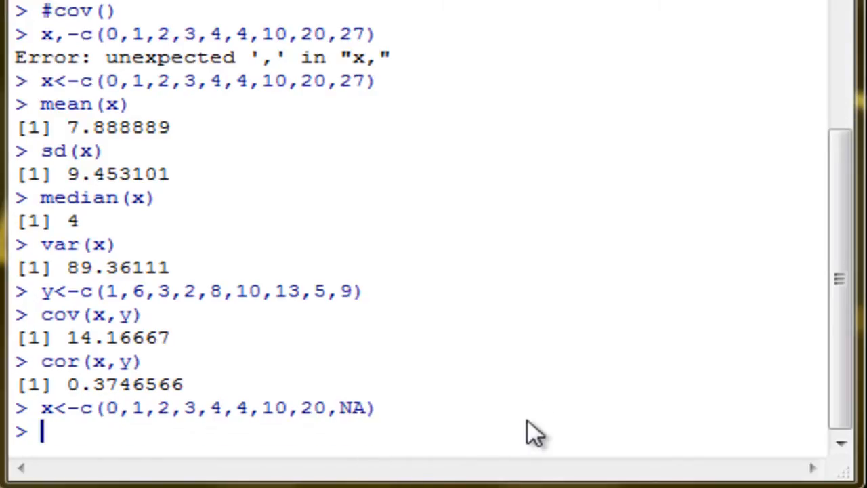
{"action": "type", "text": "mean"}
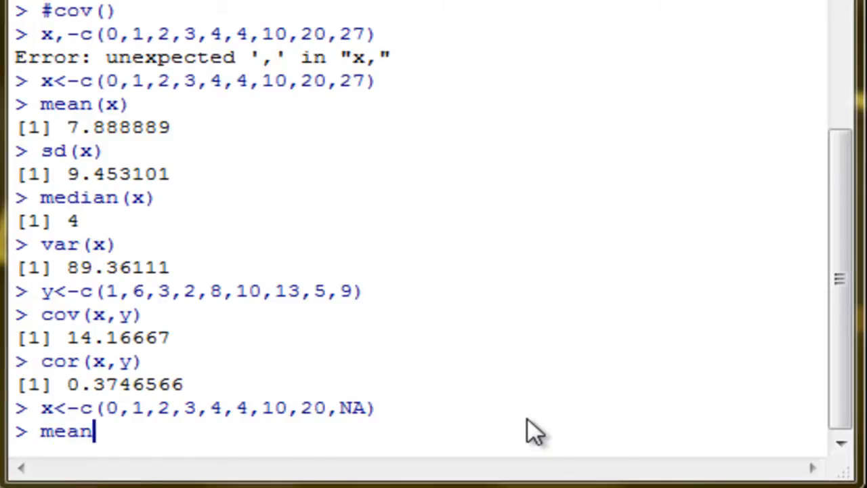
{"action": "key", "text": "Return"}
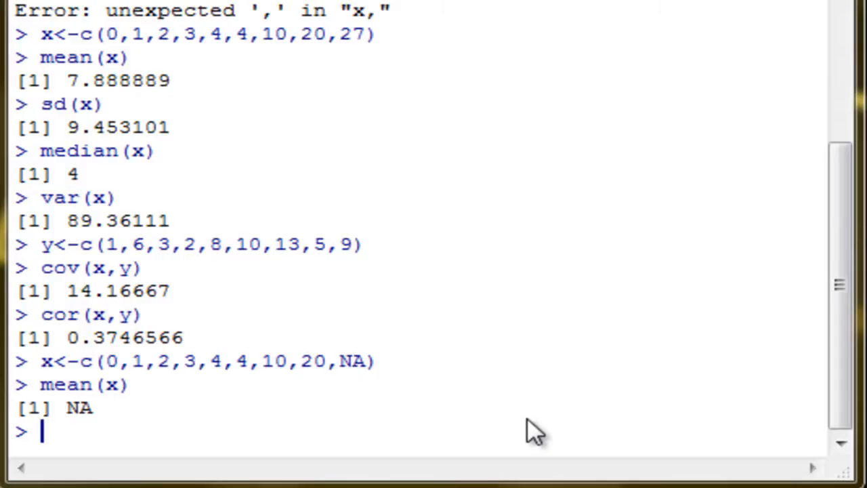
Step: Compute mean(x, na.rm=TRUE), giving 5.5
{"action": "type", "text": "mean(x"}
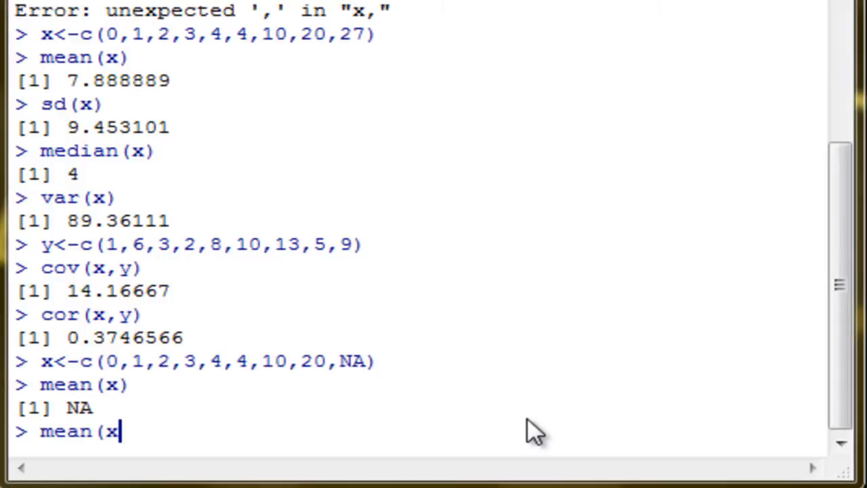
{"action": "type", "text": ", na"}
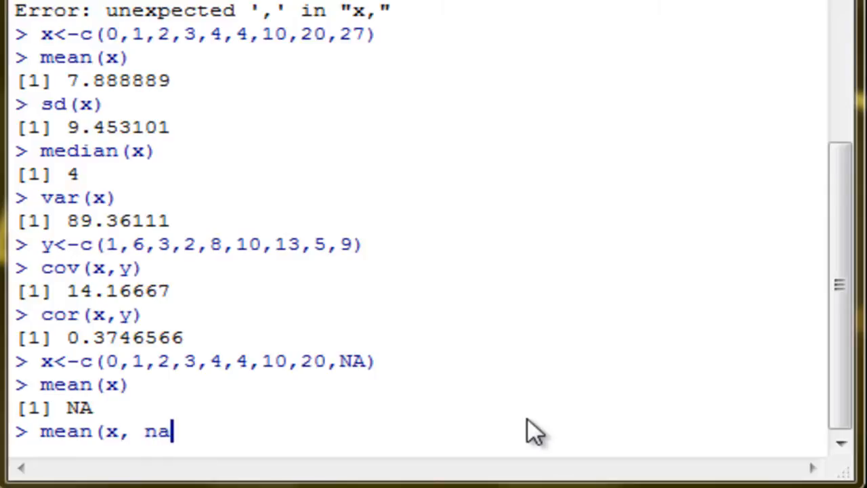
{"action": "type", "text": ".rm"}
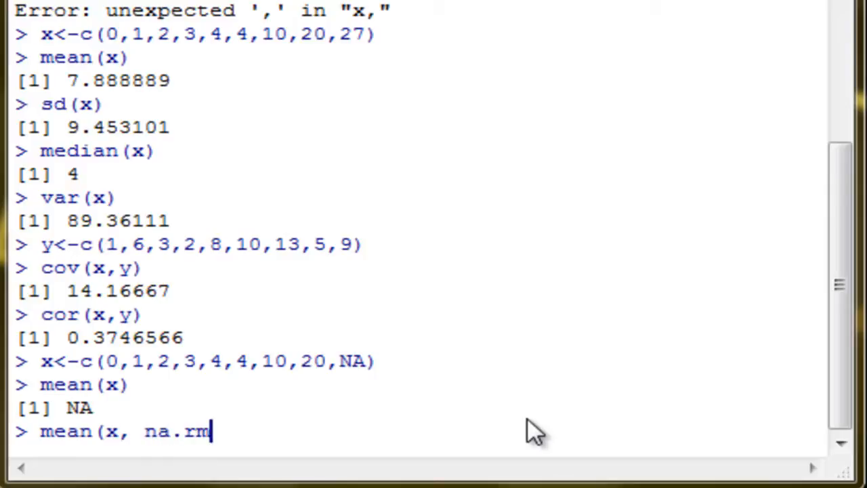
{"action": "type", "text": "=TRUE"}
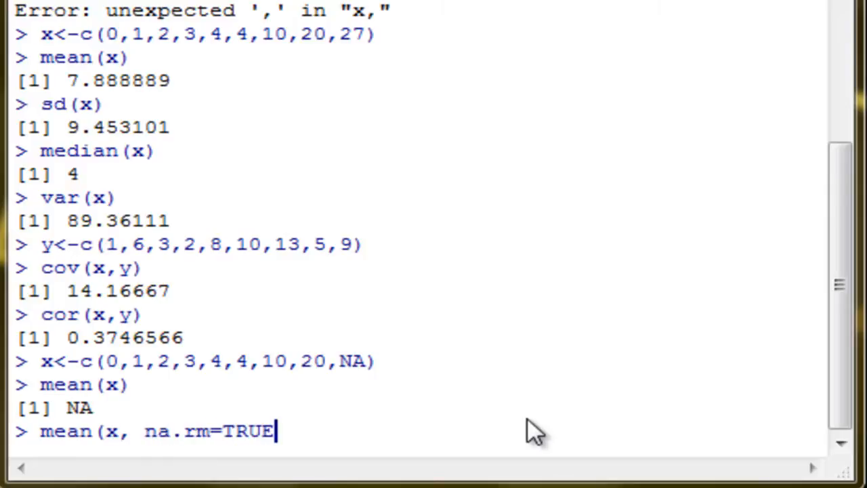
{"action": "key", "text": "Return"}
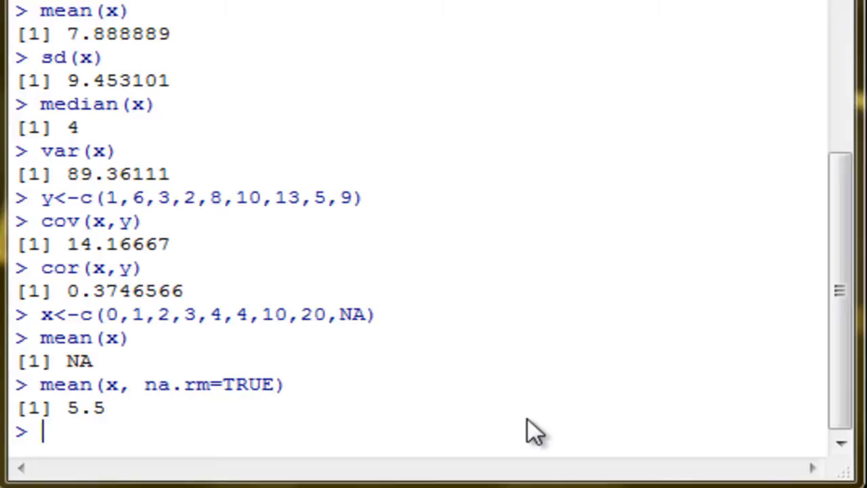
Step: Compute sd(x, na.rm=TRUE), giving 6.590036
{"action": "type", "text": "sd("}
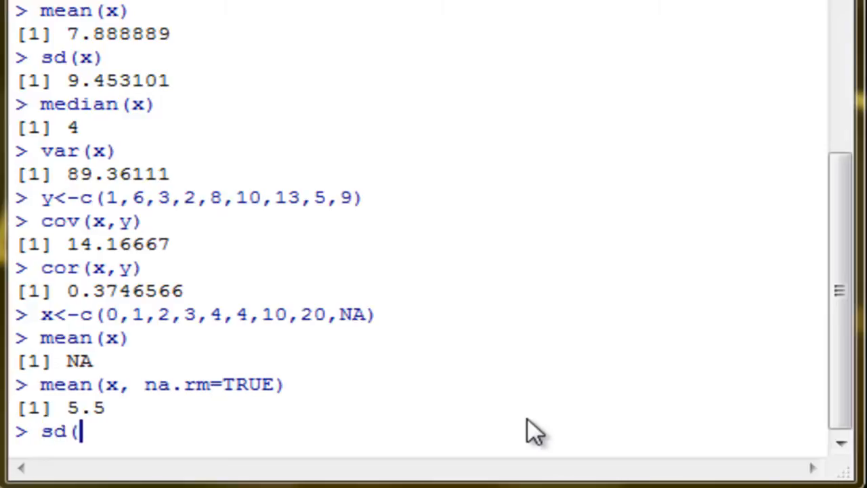
{"action": "type", "text": "x,"}
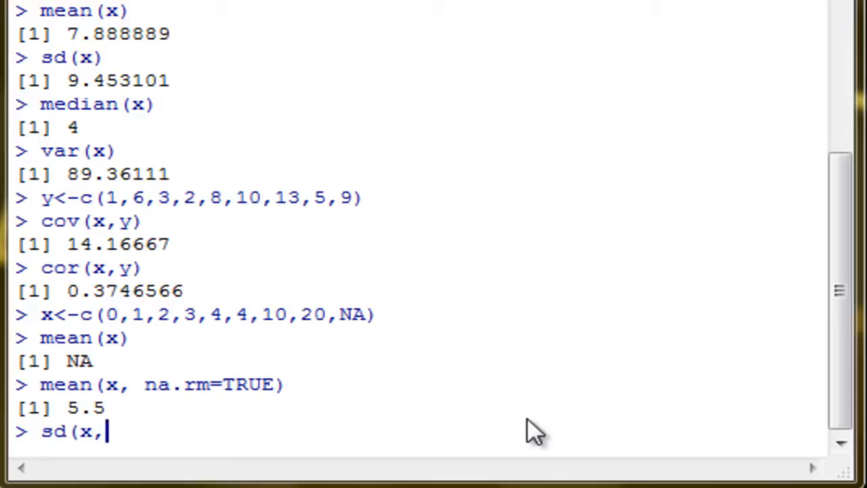
{"action": "type", "text": "na.rm"}
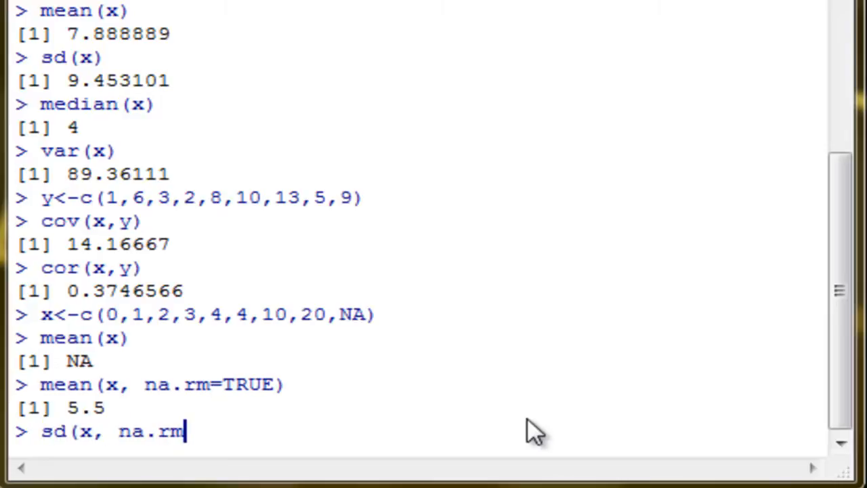
{"action": "type", "text": "="}
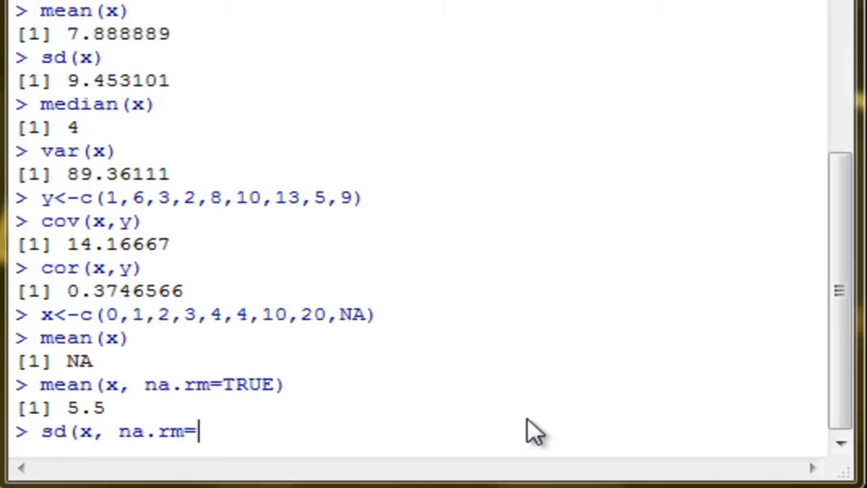
{"action": "type", "text": "TRUE"}
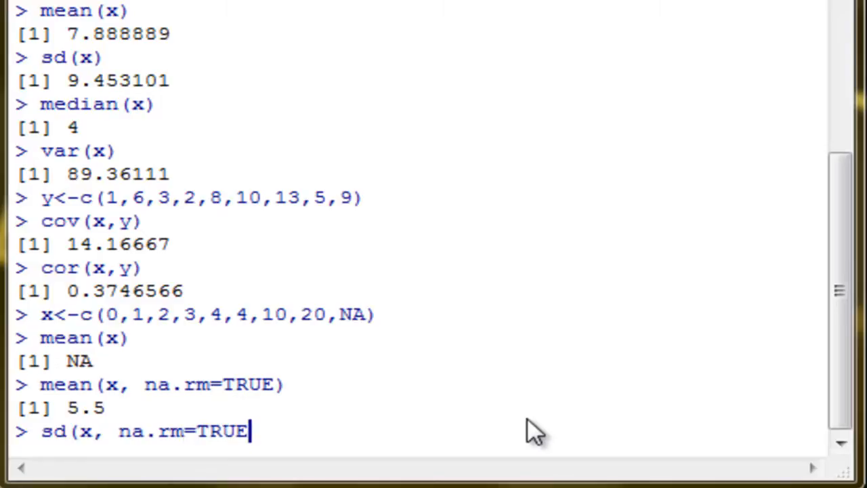
{"action": "key", "text": "Return"}
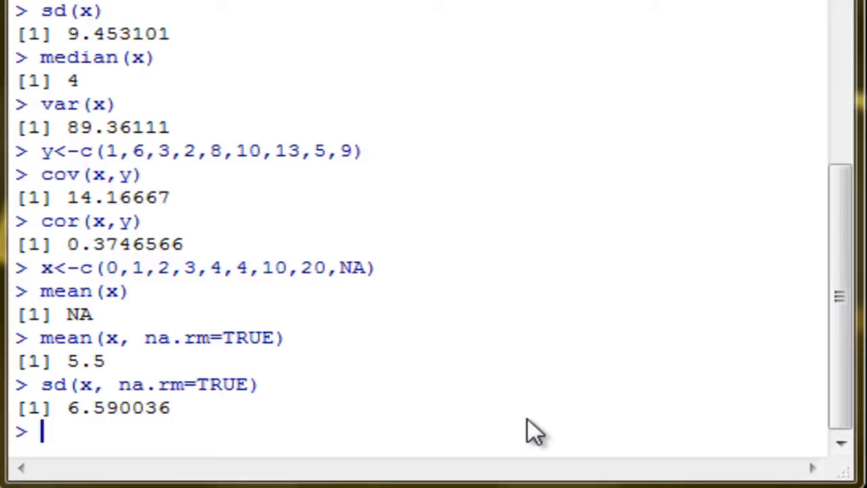
Step: Run data() and scroll through the datasets package list to trees
{"action": "type", "text": "data"}
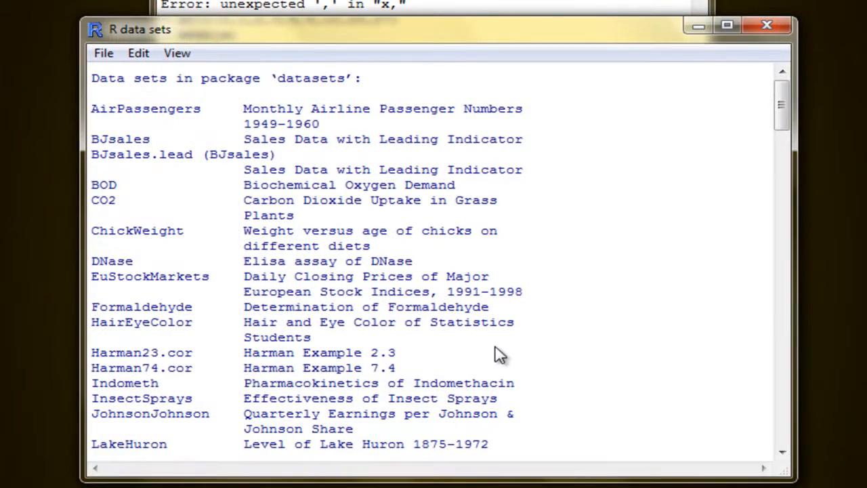
{"action": "scroll", "scroll_direction": "down", "scroll_amount": 3}
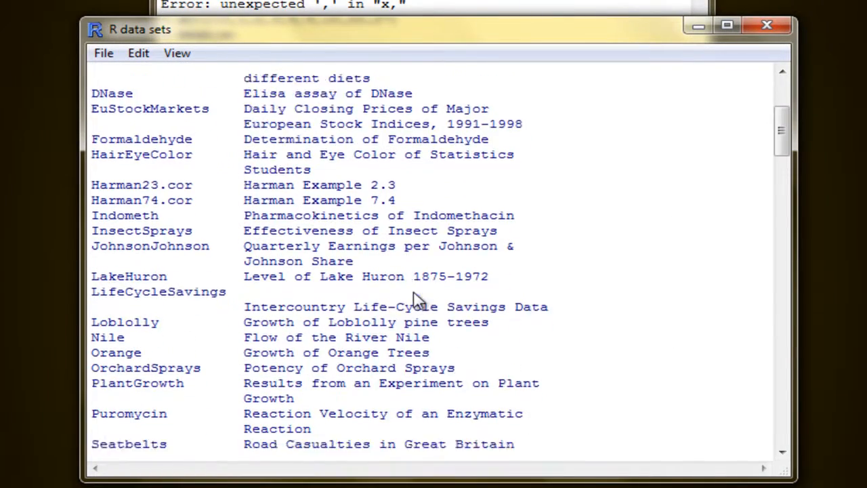
{"action": "scroll", "scroll_direction": "up", "scroll_amount": 3}
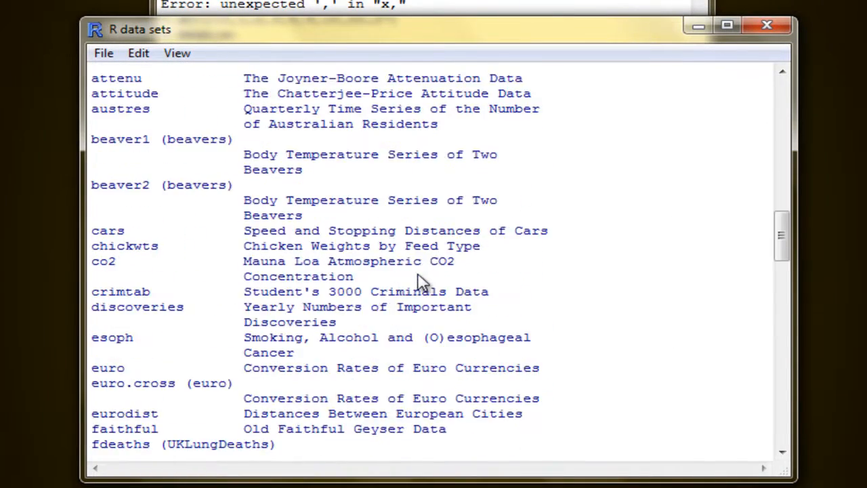
{"action": "scroll", "scroll_direction": "down", "scroll_amount": 3}
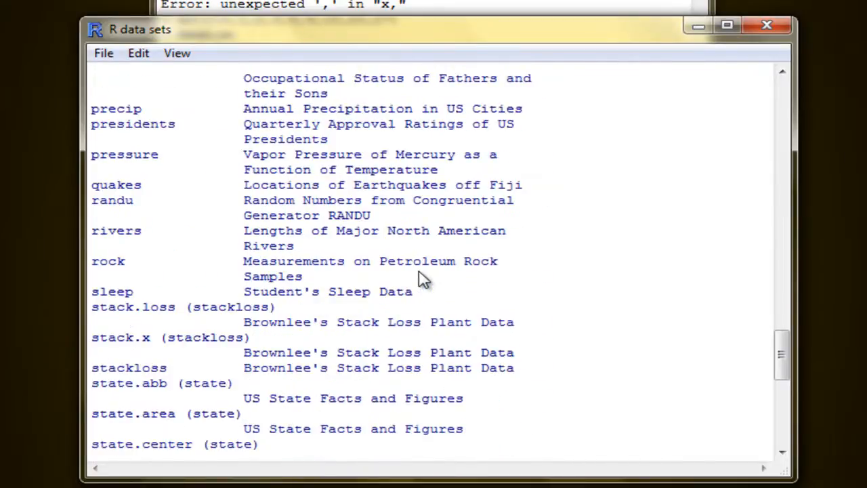
{"action": "scroll", "scroll_direction": "down", "scroll_amount": 3}
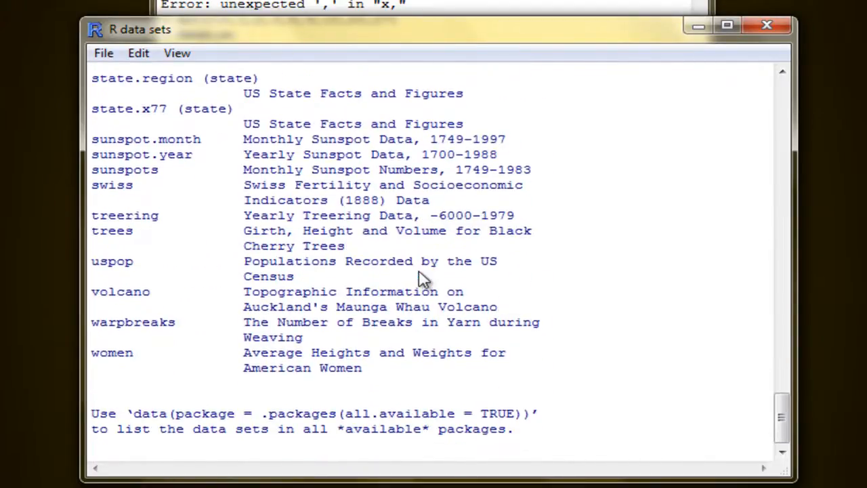
{"action": "scroll", "scroll_direction": "up", "scroll_amount": 3}
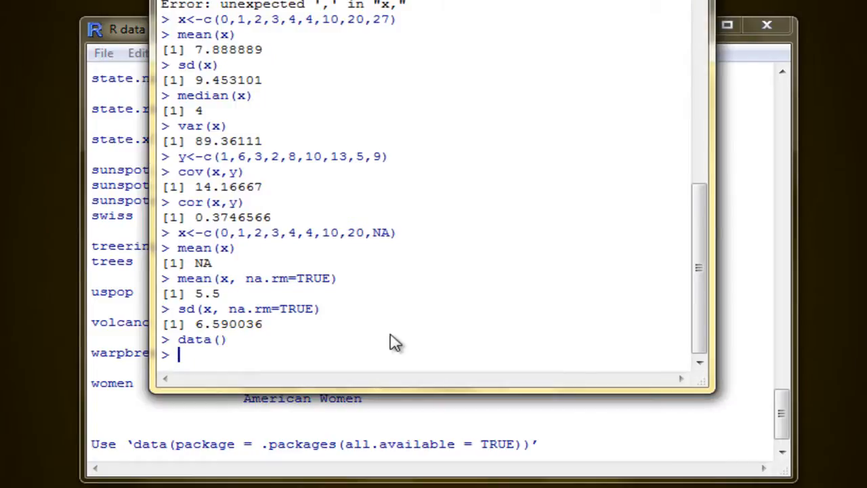
Step: Print the trees data frame and scroll through its 31 rows of Girth, Height, Volume
{"action": "type", "text": "print"}
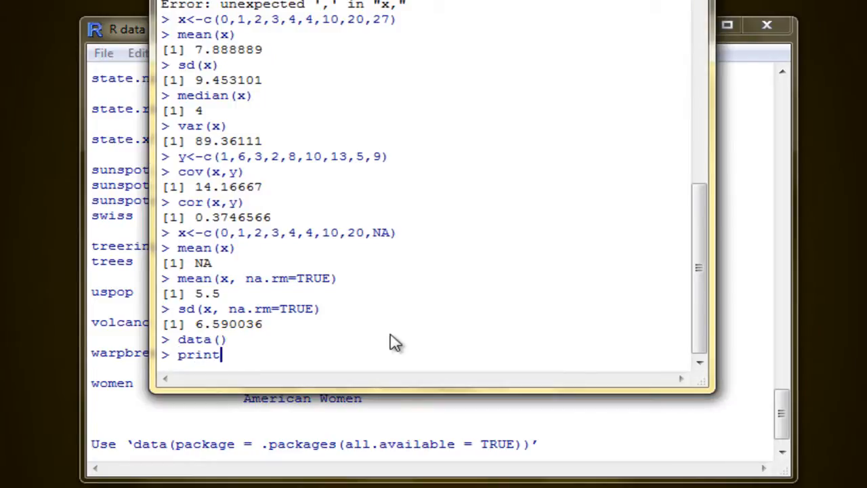
{"action": "type", "text": "(trees"}
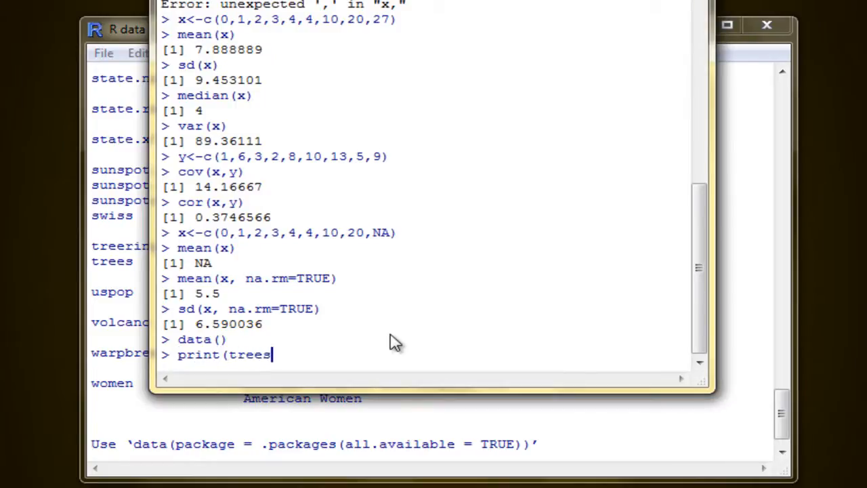
{"action": "key", "text": "Return"}
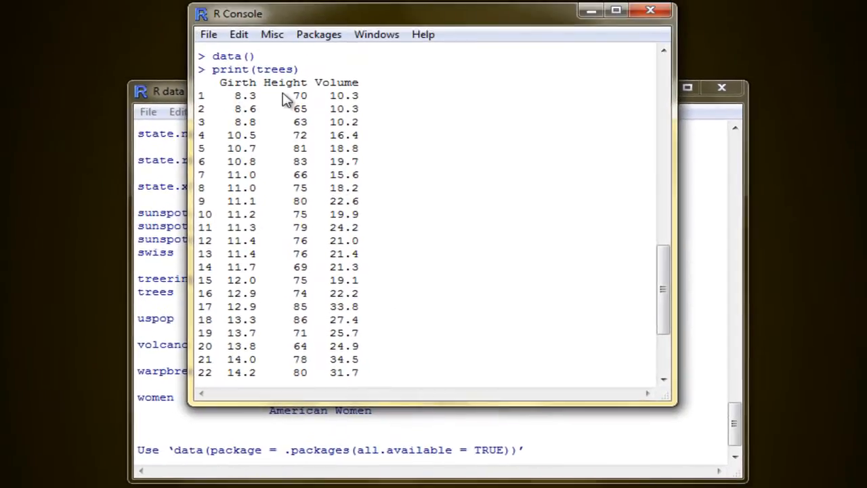
{"action": "scroll", "scroll_direction": "down", "scroll_amount": 3}
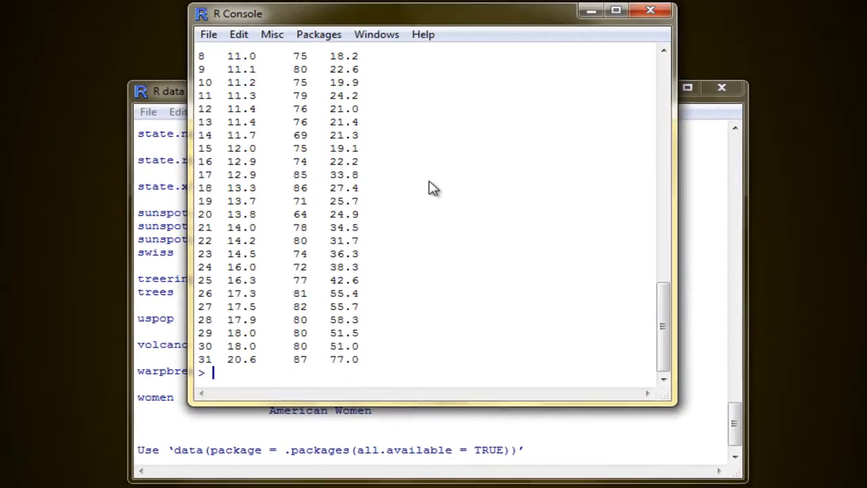
Step: Run mean(trees): Girth 13.24839, Height 76, Volume 30.17097, with a deprecation warning
{"action": "type", "text": "mean"}
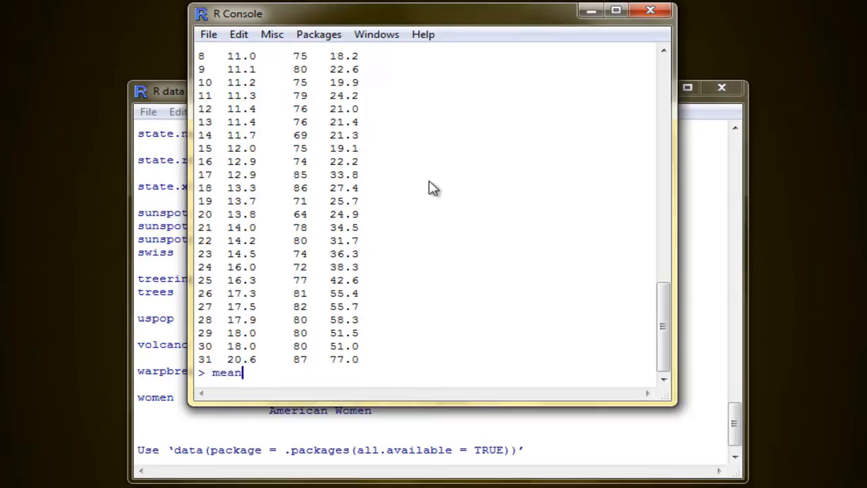
{"action": "type", "text": "(tree"}
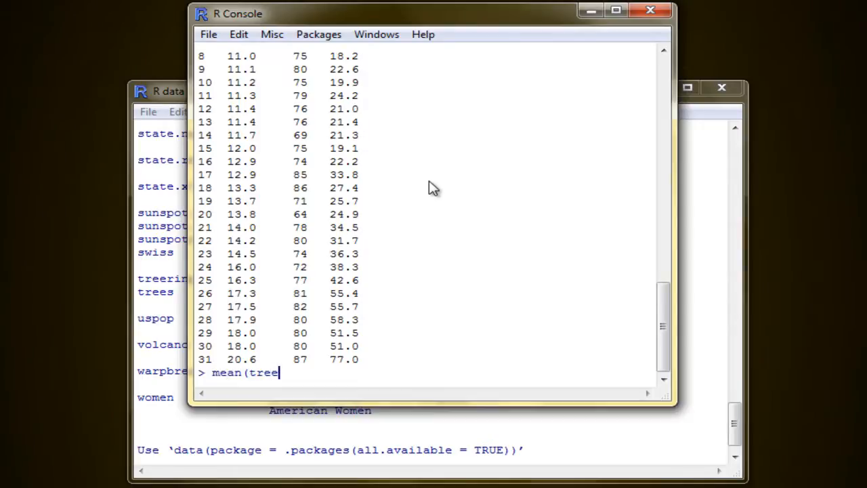
{"action": "key", "text": "Return"}
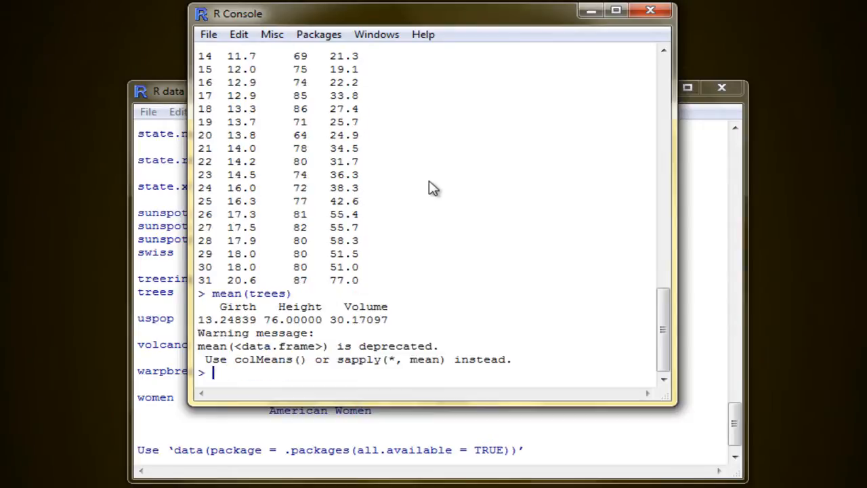
{"action": "mouse_move", "coordinate": [177, 340]}
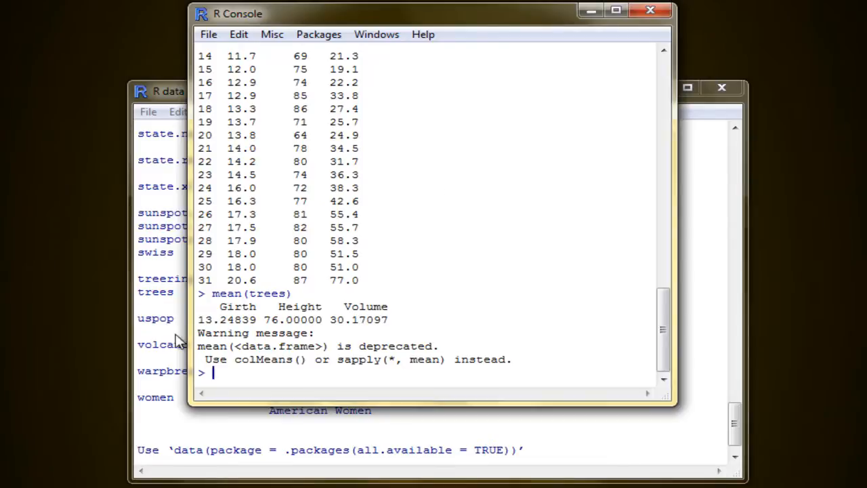
{"action": "mouse_move", "coordinate": [327, 319]}
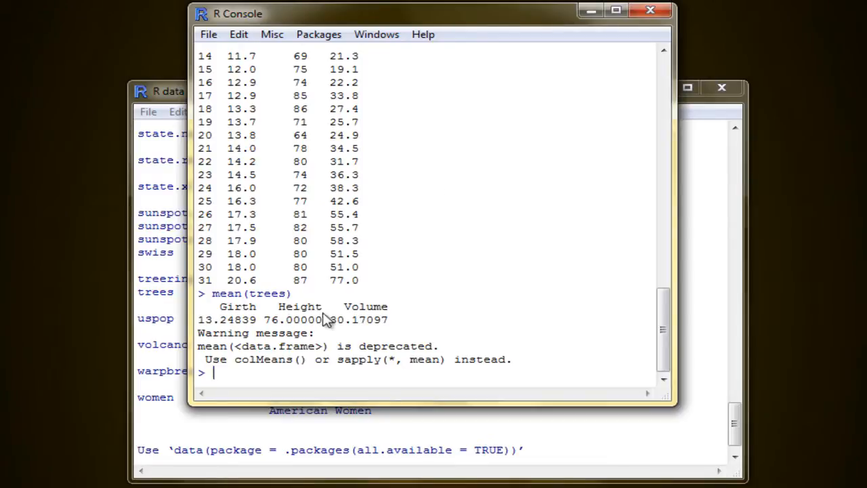
{"action": "mouse_move", "coordinate": [207, 345]}
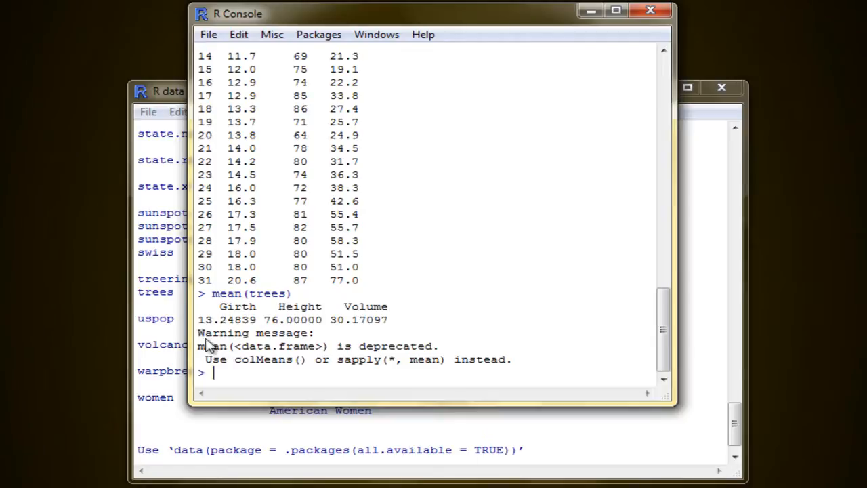
{"action": "mouse_move", "coordinate": [432, 367]}
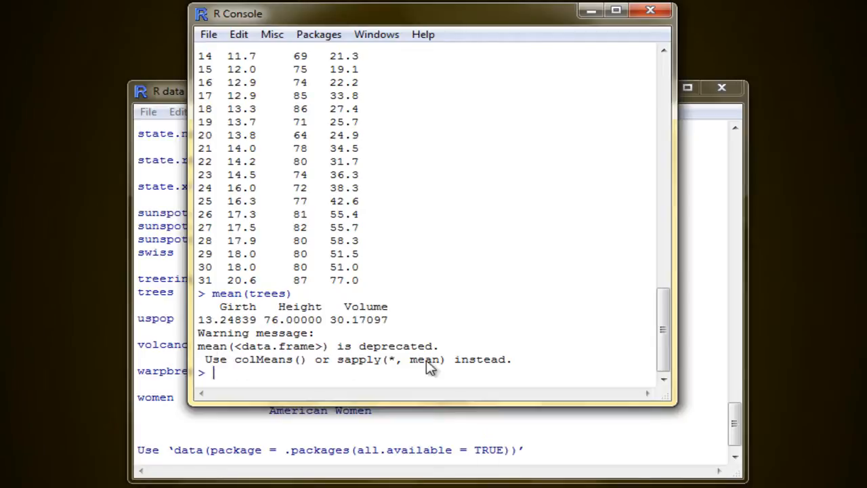
{"action": "mouse_move", "coordinate": [611, 330]}
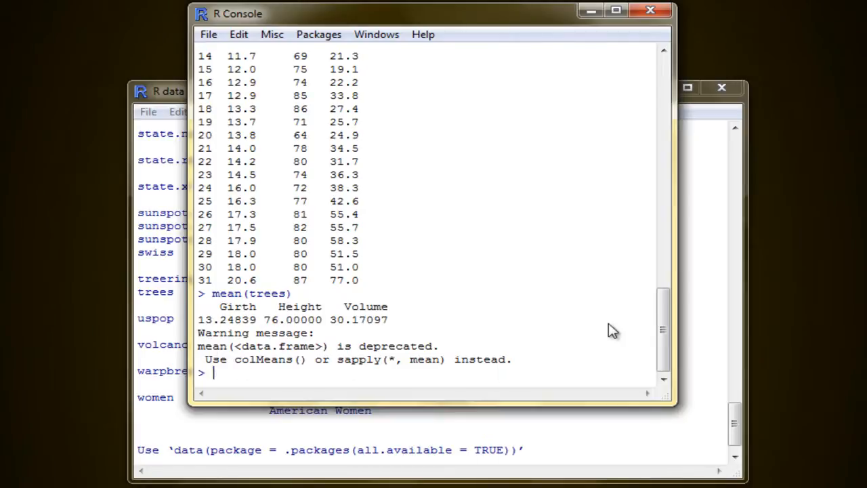
Step: Run sd(trees) to print standard deviations: Girth 3.138139, Height 6.371813, Volume 16.437846
{"action": "type", "text": "sd9"}
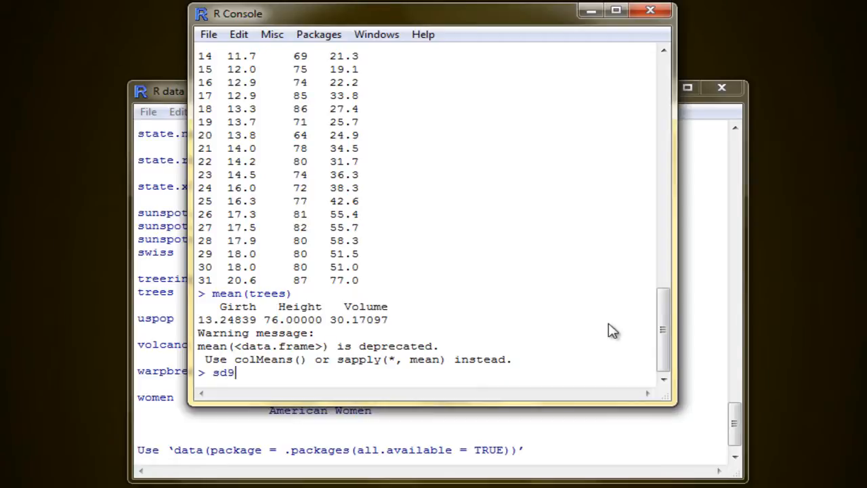
{"action": "type", "text": "(tree"}
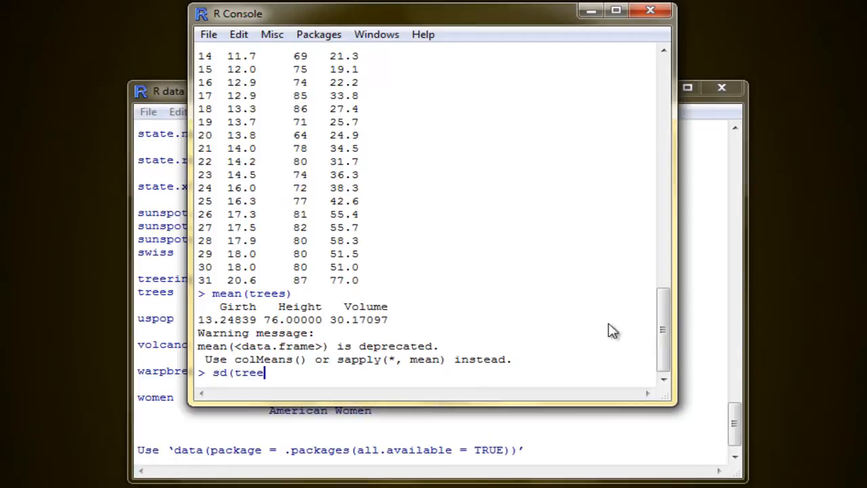
{"action": "key", "text": "Return"}
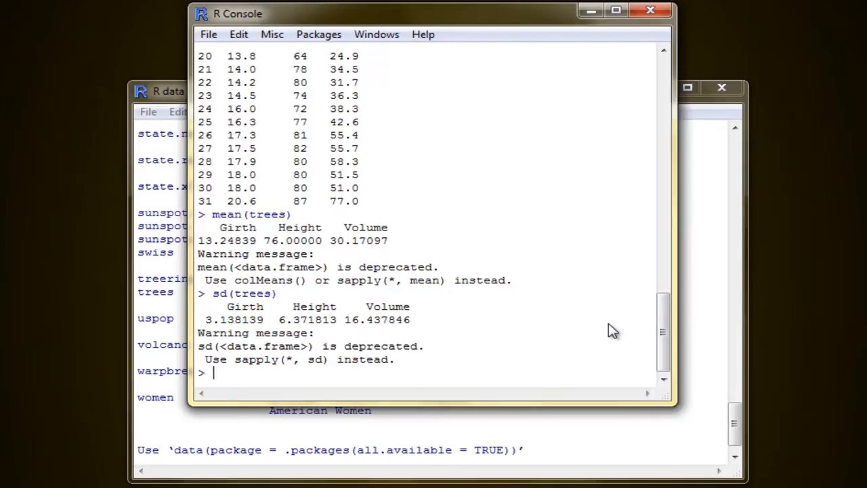
{"action": "mouse_move", "coordinate": [237, 329]}
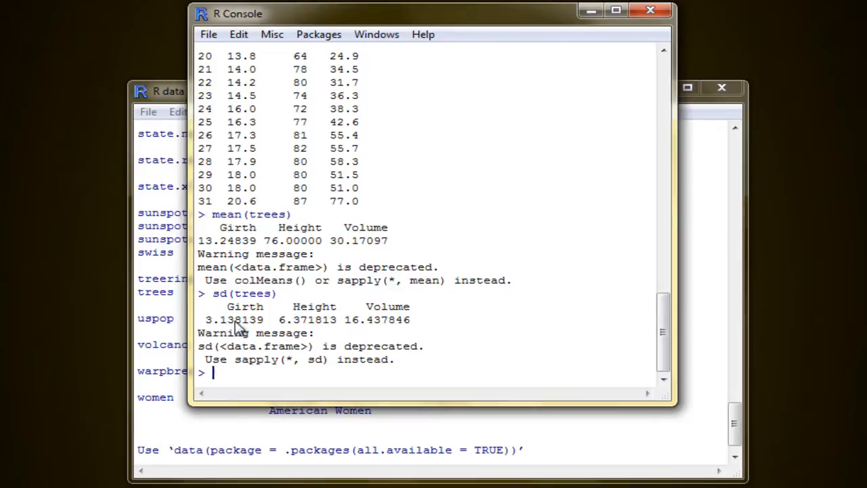
{"action": "mouse_move", "coordinate": [396, 321]}
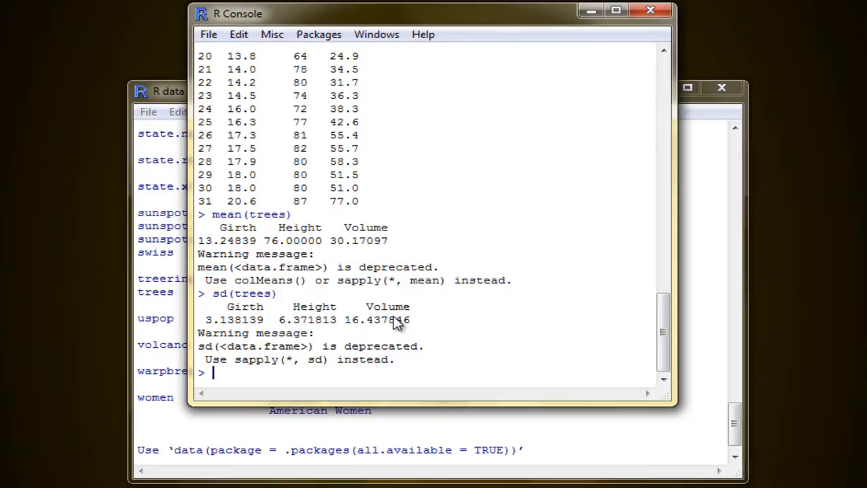
{"action": "mouse_move", "coordinate": [423, 325]}
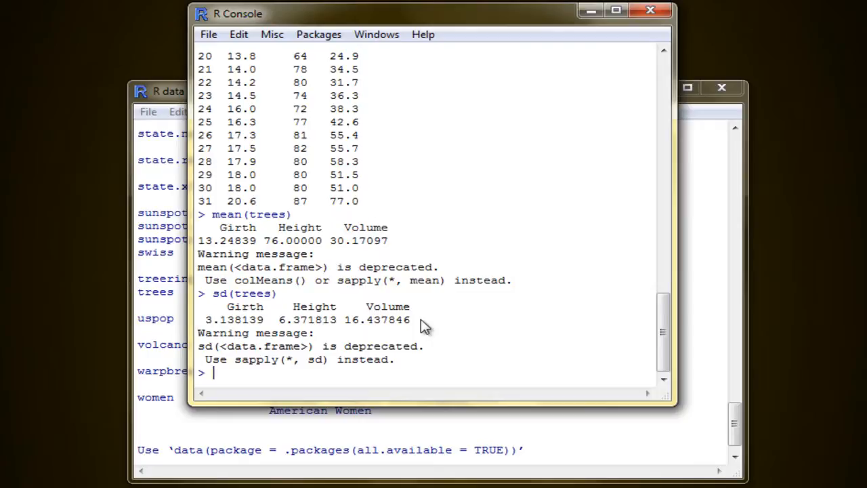
{"action": "scroll", "scroll_direction": "up", "scroll_amount": 3}
{"action": "type", "text": "cov"}
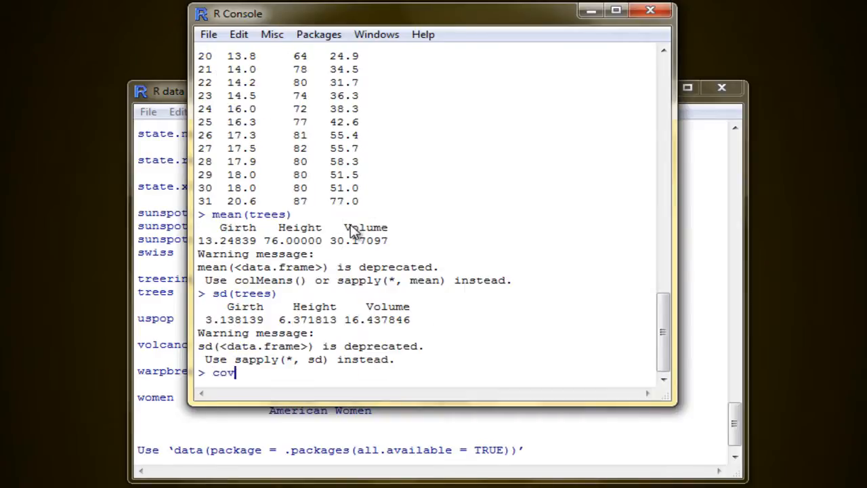
Step: Compute the covariance matrix of the trees data with cov(trees)
{"action": "type", "text": "("}
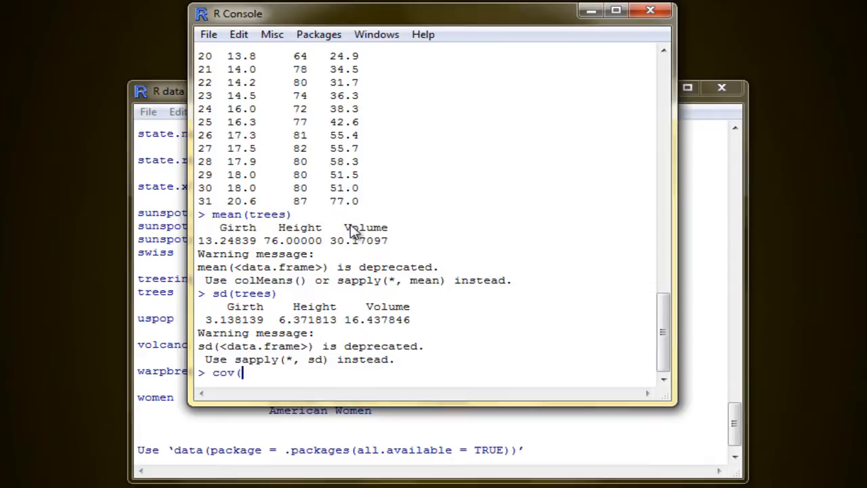
{"action": "type", "text": "trees"}
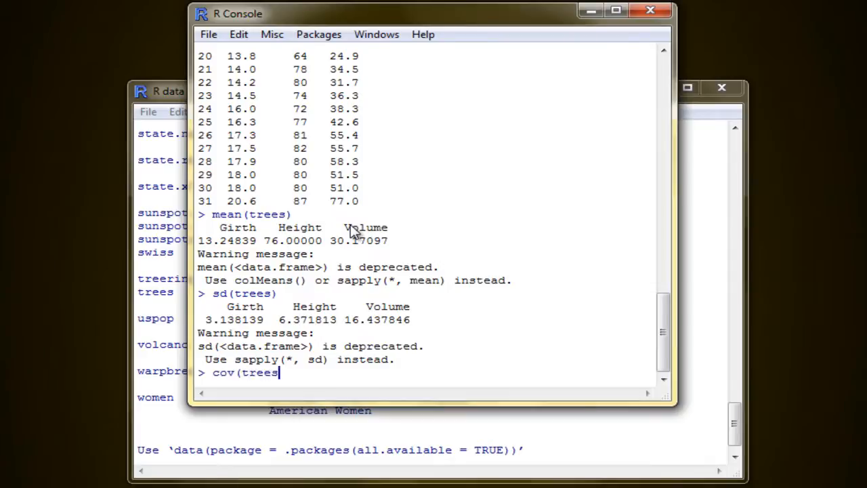
{"action": "key", "text": "Return"}
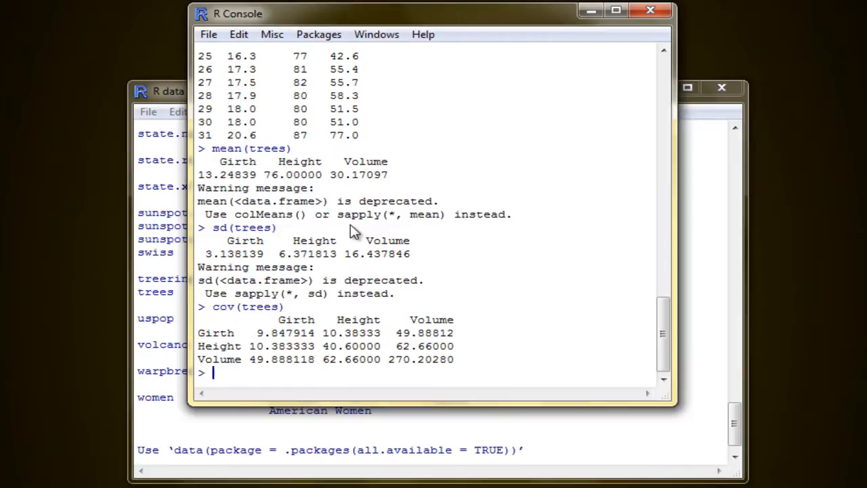
Step: Enter var(trees) to get the variance matrix, identical to the covariance
{"action": "type", "text": "var"}
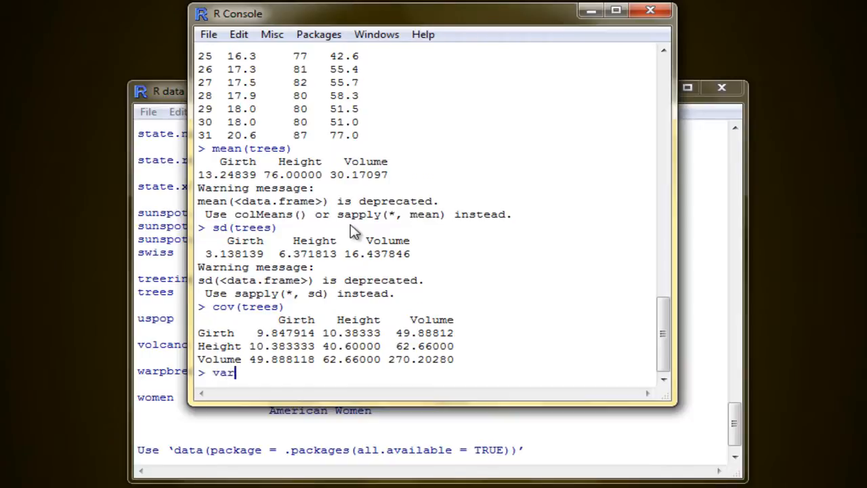
{"action": "type", "text": "(trees"}
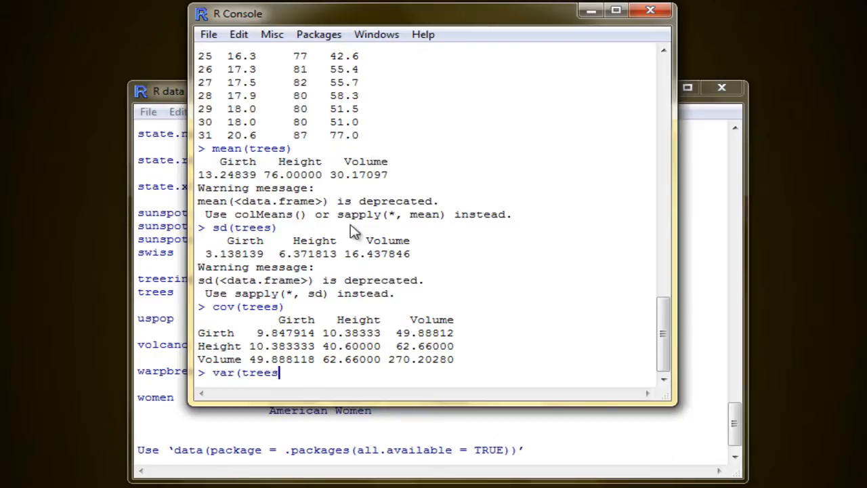
{"action": "type", "text": ")"}
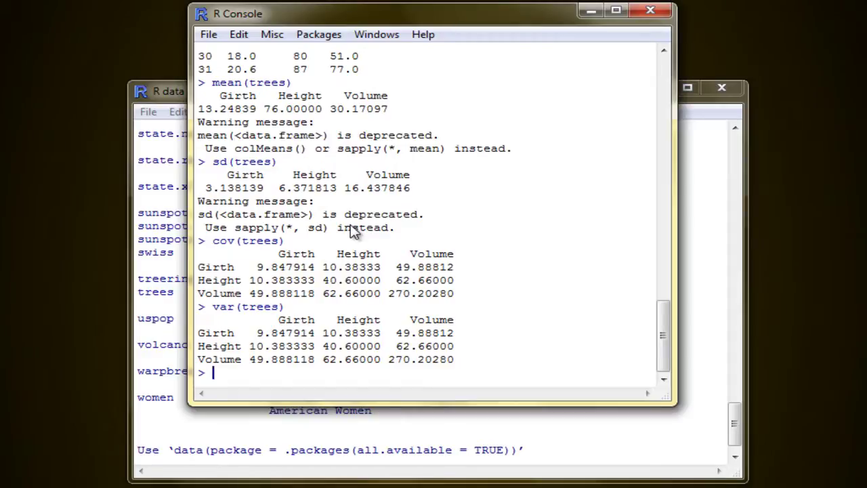
{"action": "mouse_move", "coordinate": [301, 349]}
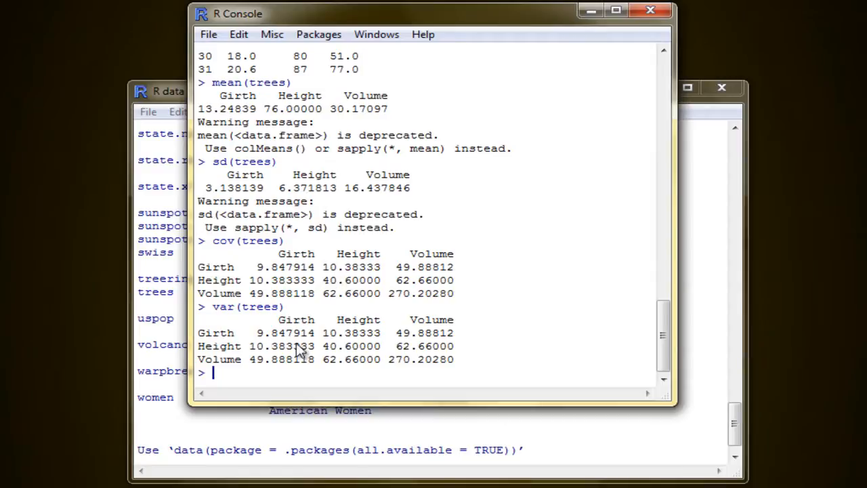
{"action": "mouse_move", "coordinate": [352, 364]}
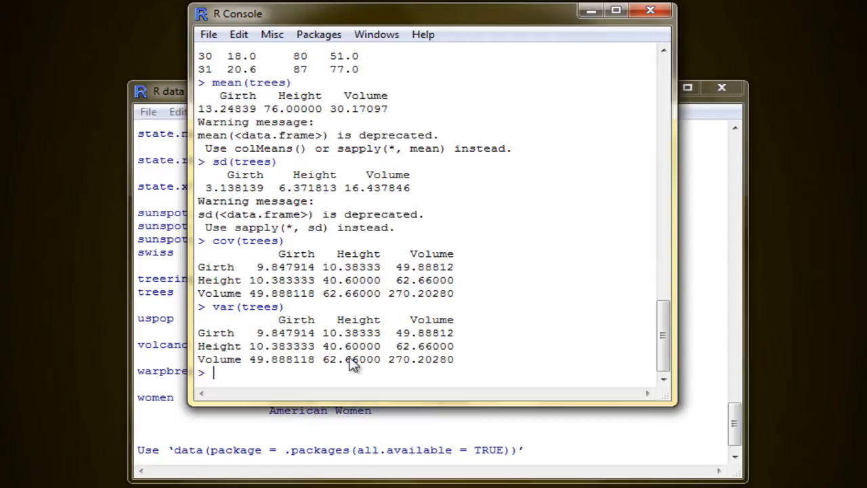
{"action": "mouse_move", "coordinate": [491, 332]}
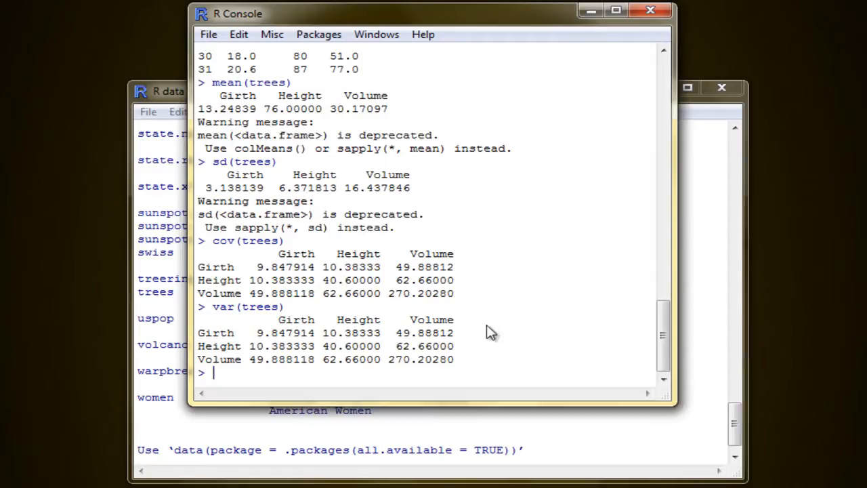
Step: Run cor(trees), showing Girth–Volume 0.9671194 and Height–Volume 0.5982497
{"action": "type", "text": "cor("}
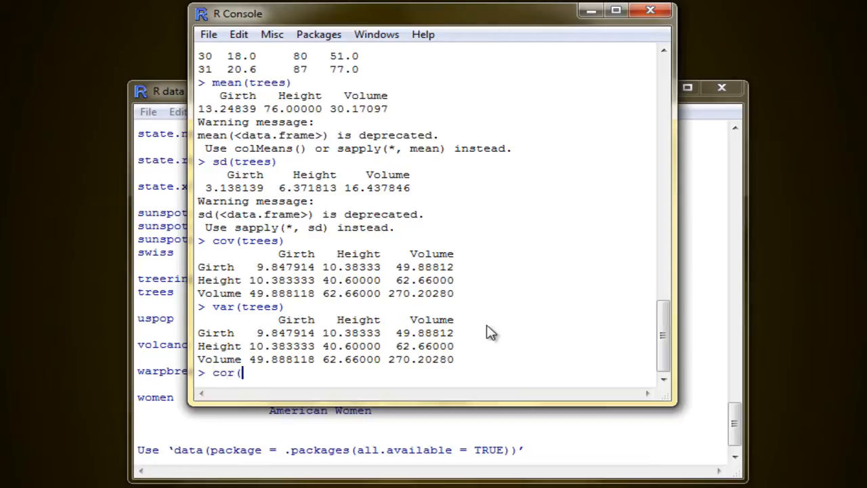
{"action": "type", "text": "tree"}
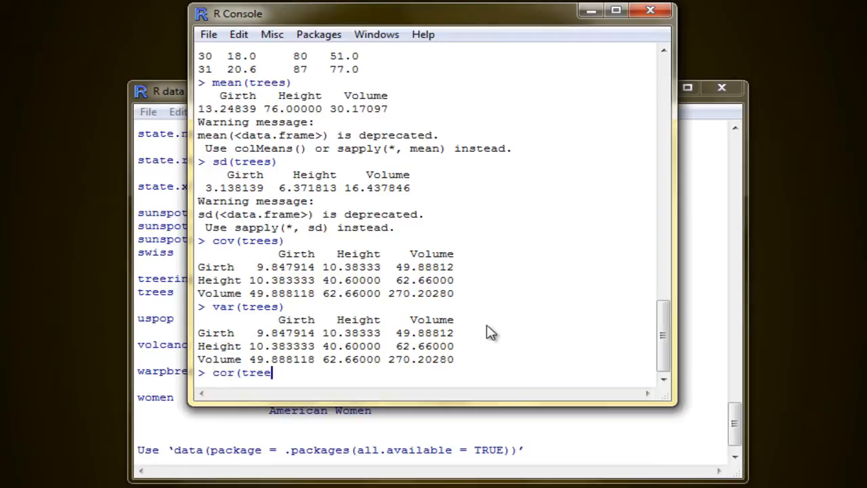
{"action": "key", "text": "Return"}
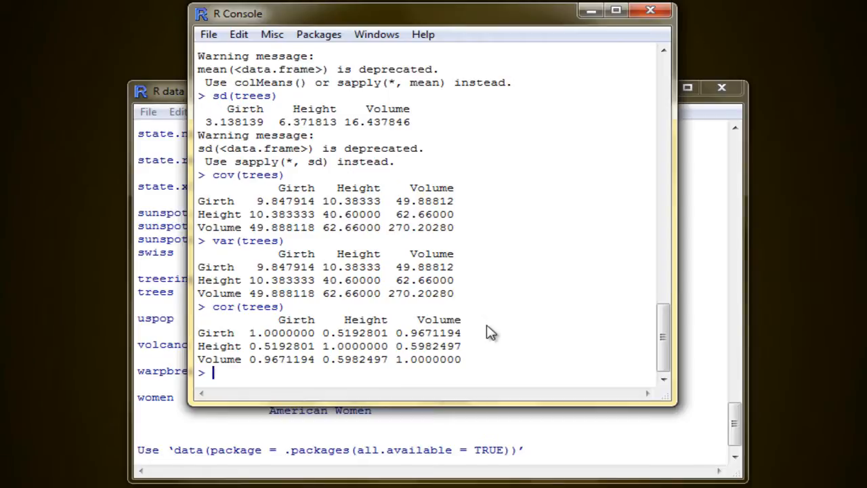